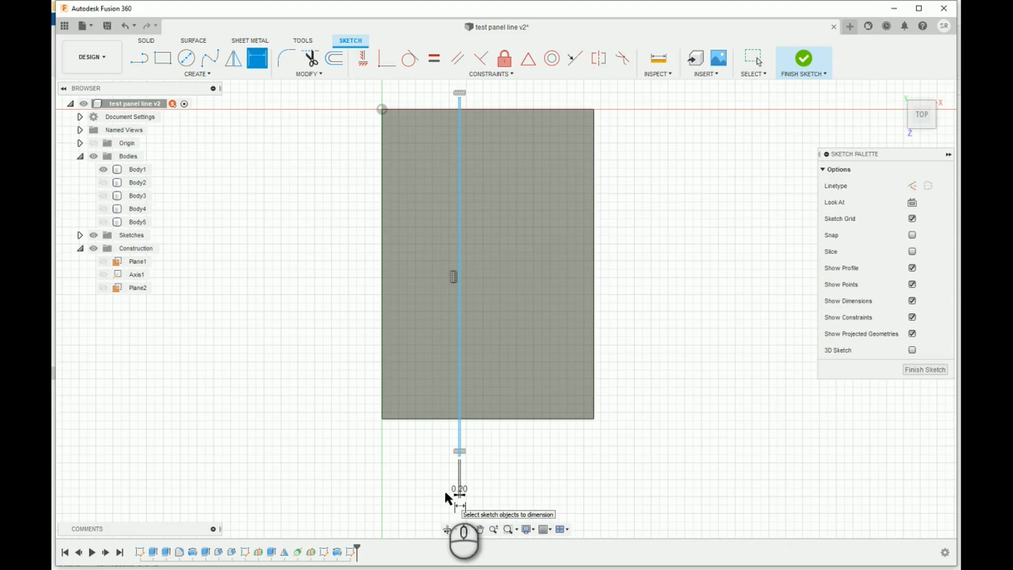
Finish the 0.20 mm line sketch and extrude it as a cut into the box top
left_click(803, 57)
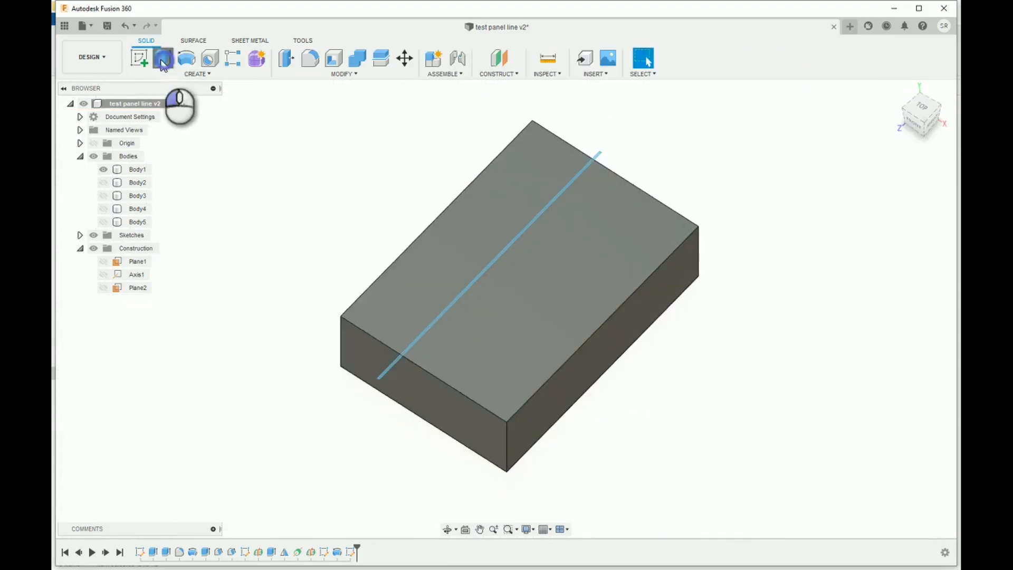
left_click(163, 58)
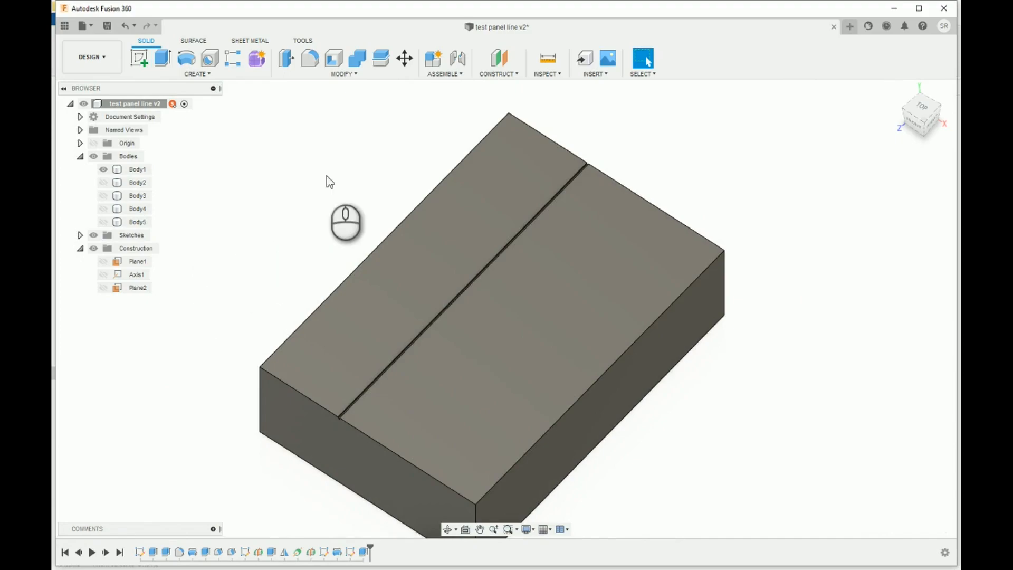
mouse_move(335, 174)
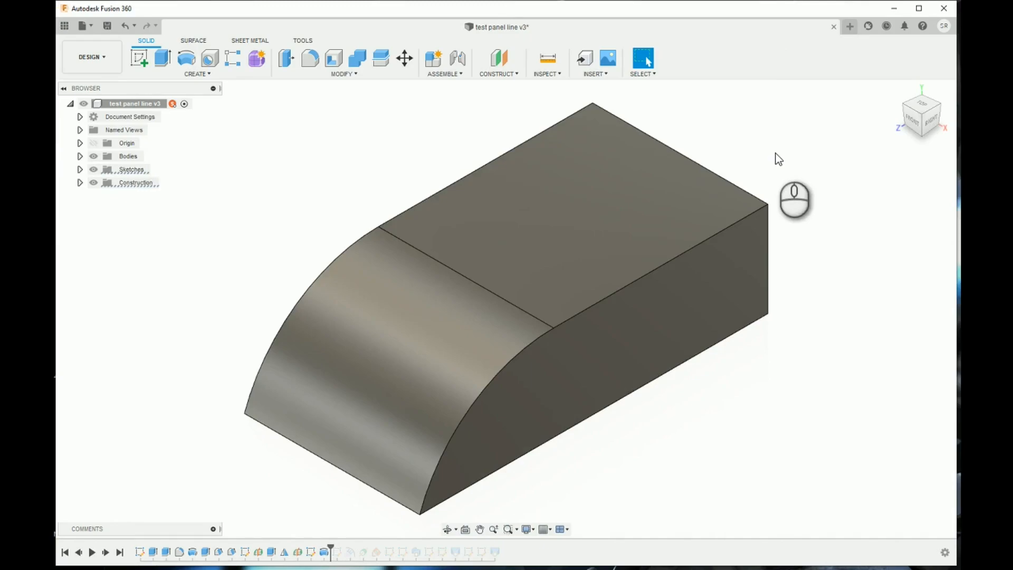
Create a midplane between the block's two faces and project its section into a sketch
left_click(498, 59)
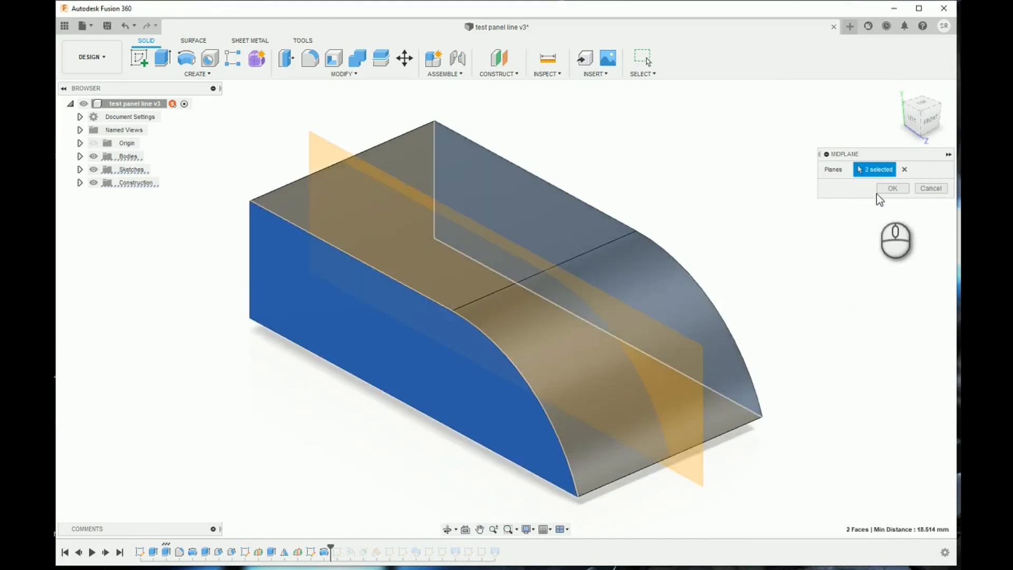
left_click(893, 189)
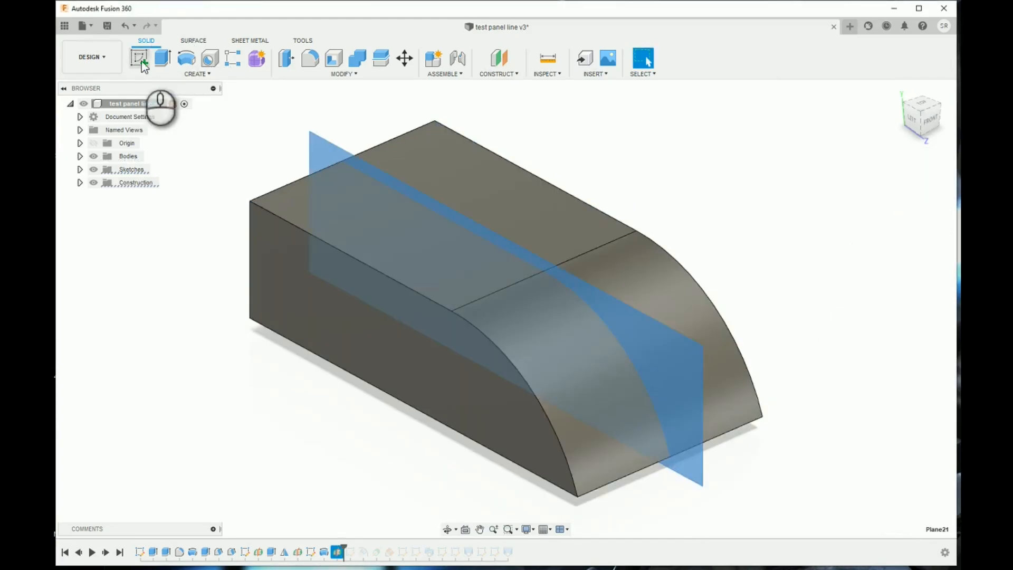
left_click(143, 58)
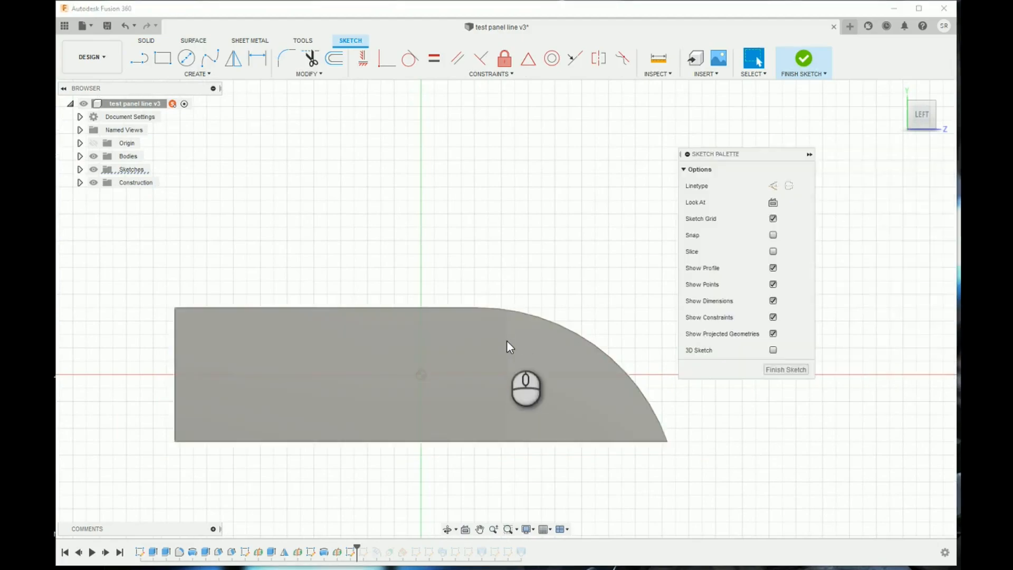
left_click(334, 58)
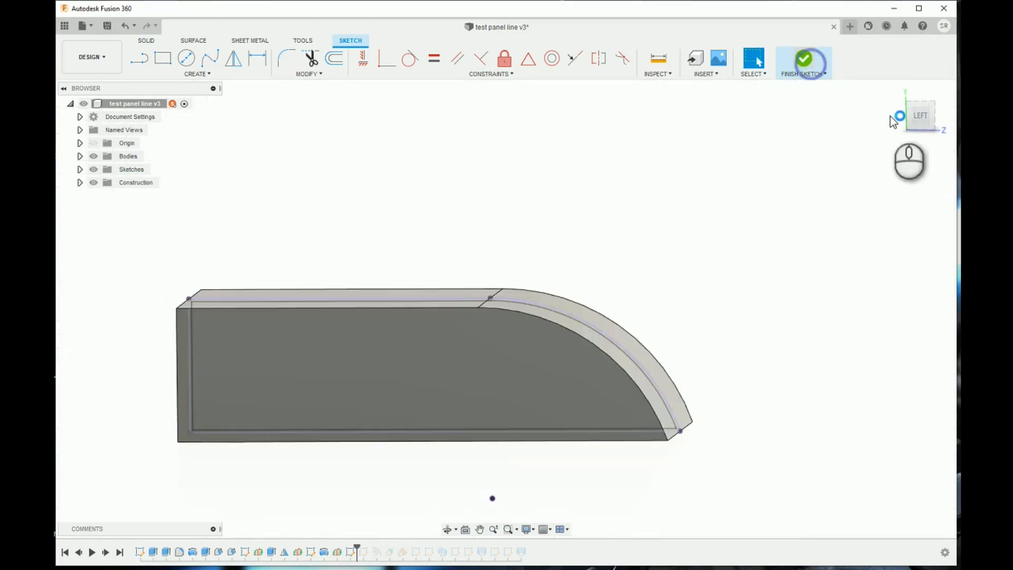
left_click(804, 57)
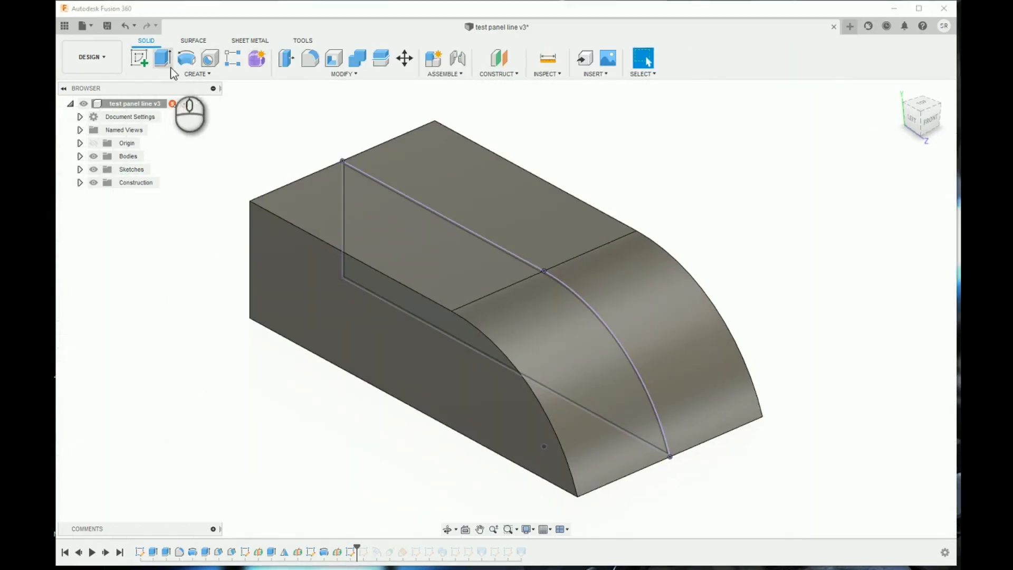
Extrude the section symmetrically as a -0.1 mm cut to form the groove
left_click(163, 58)
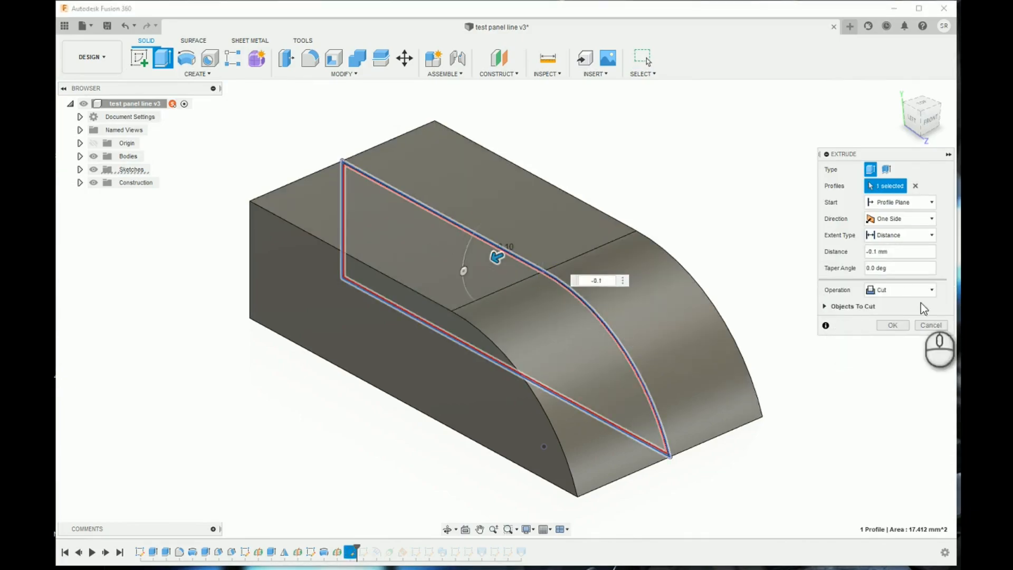
left_click(900, 219)
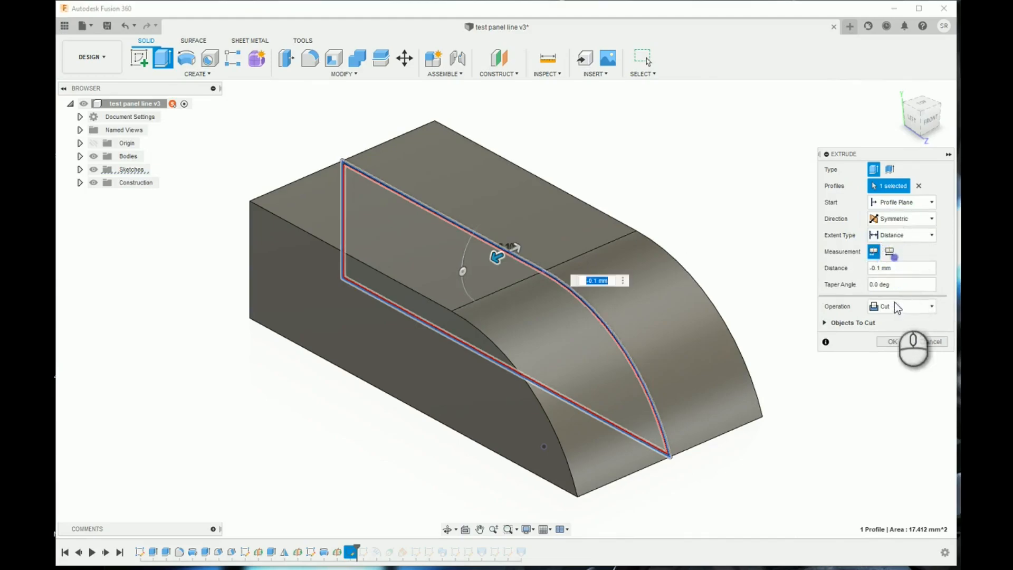
left_click(891, 341)
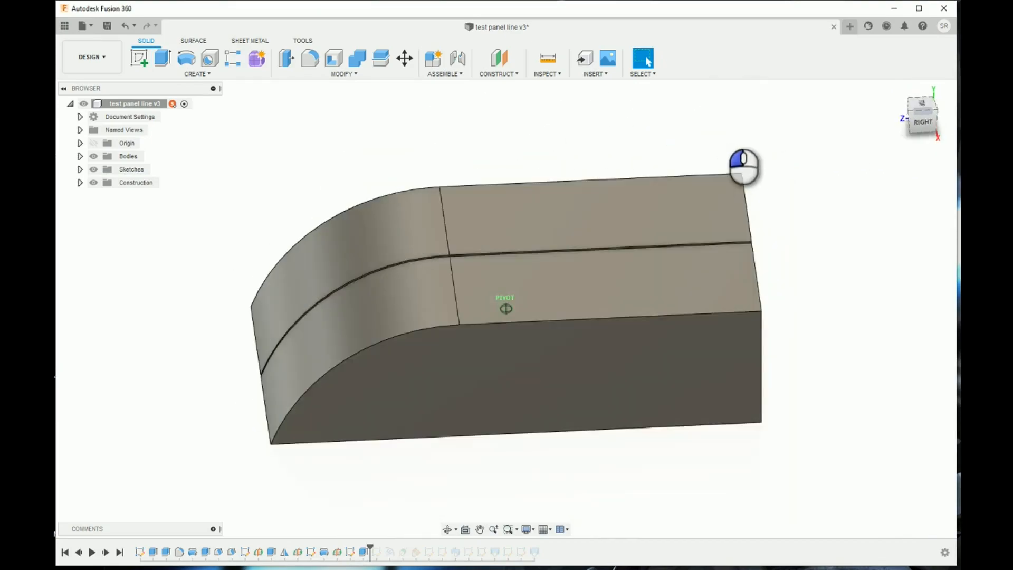
Add a construction plane offset -27 mm from the block's end face
left_click_drag(743, 166, 662, 166)
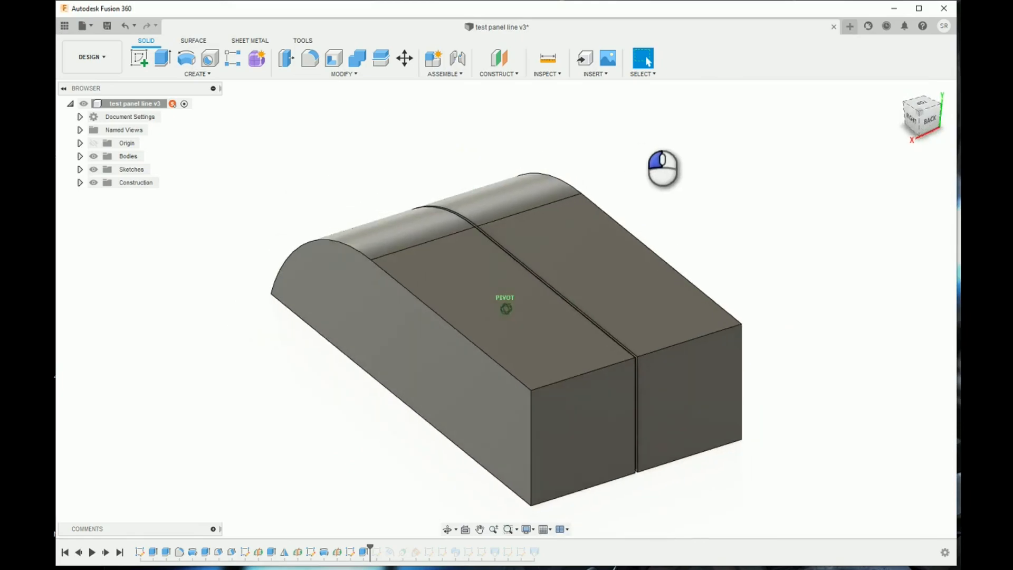
left_click(499, 58)
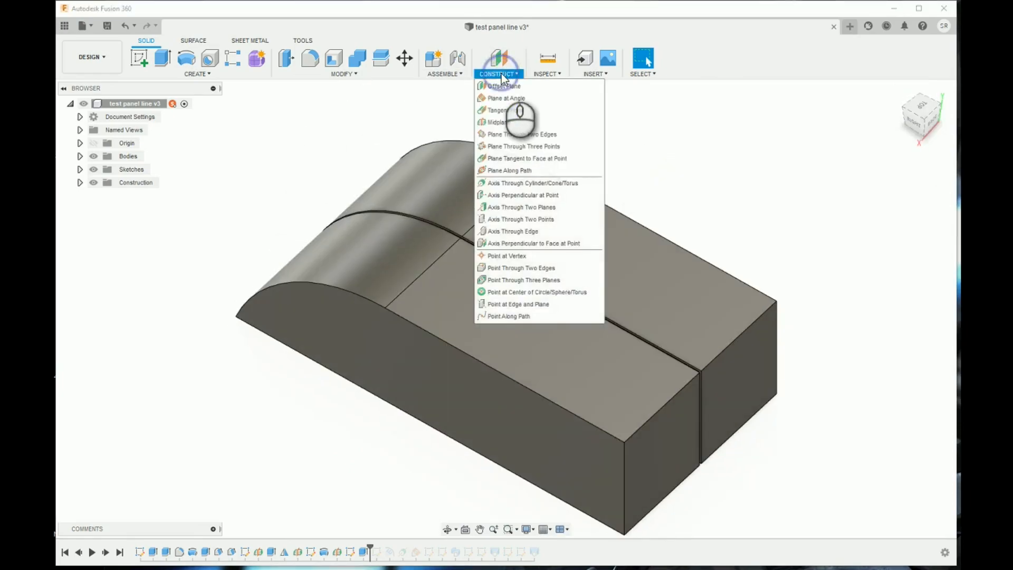
left_click(502, 86)
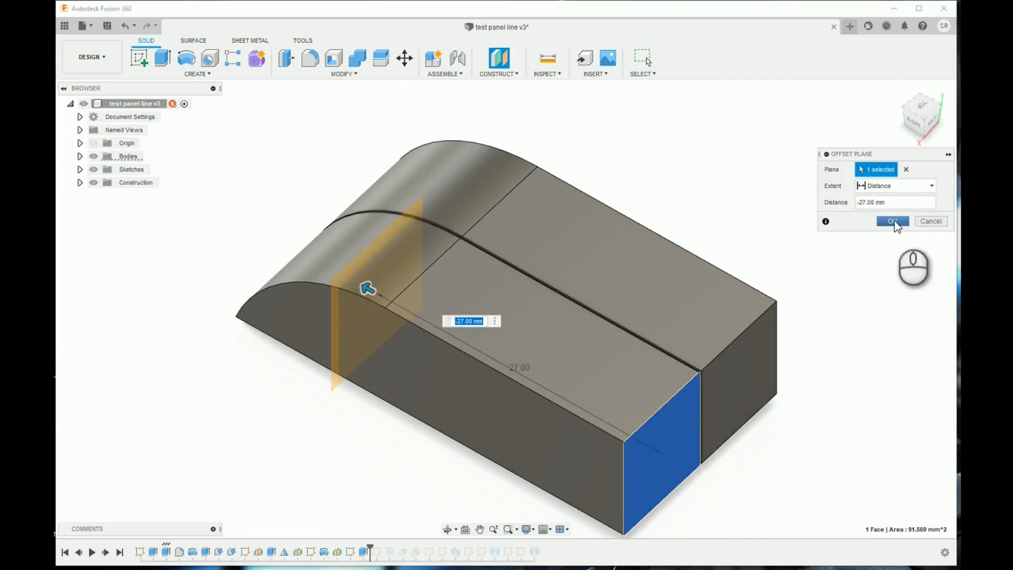
left_click(893, 222)
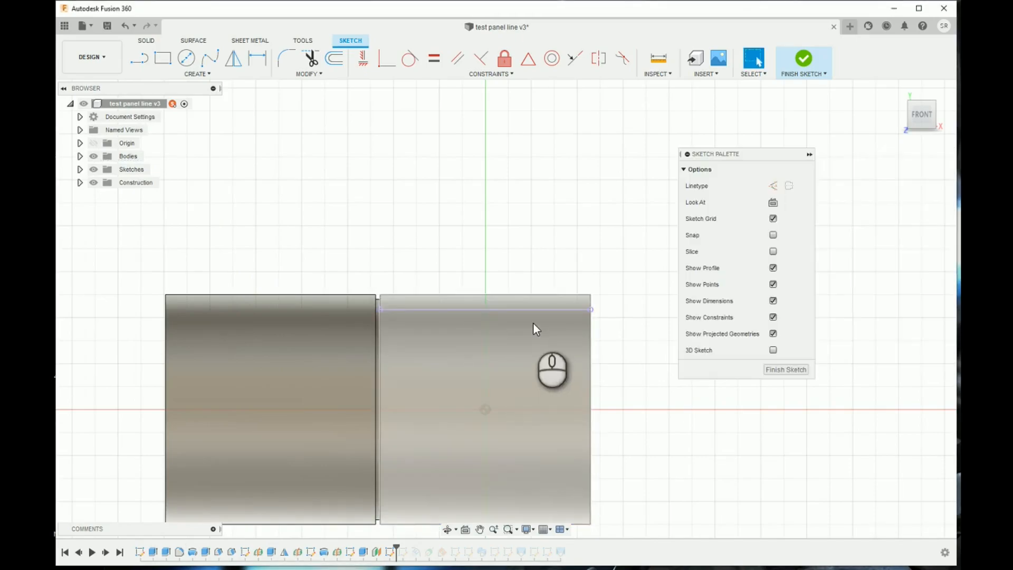
Sketch a rectangle above the top edge on the new plane and view from FRONT
left_click(335, 56)
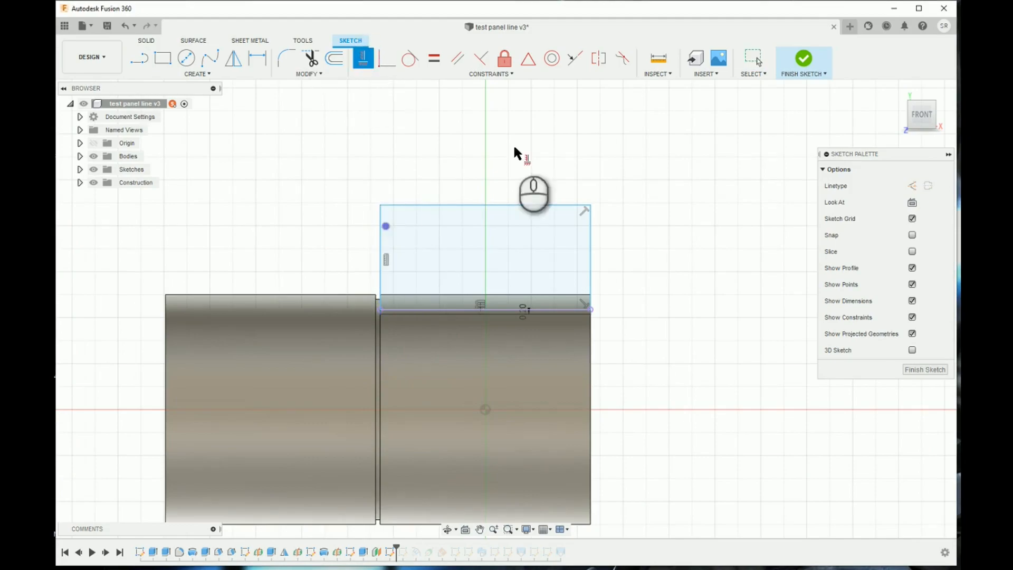
left_click(803, 58)
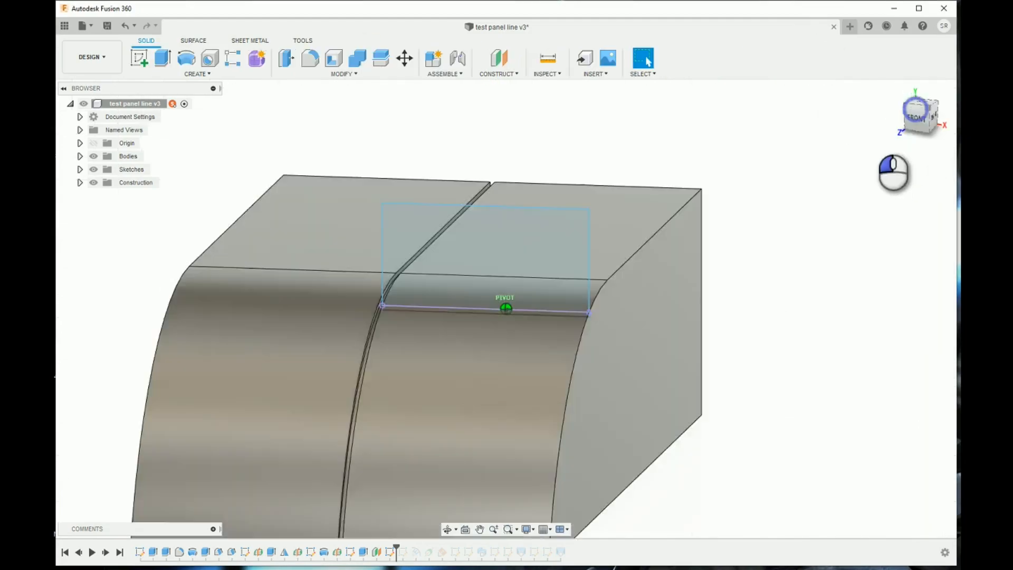
left_click(163, 58)
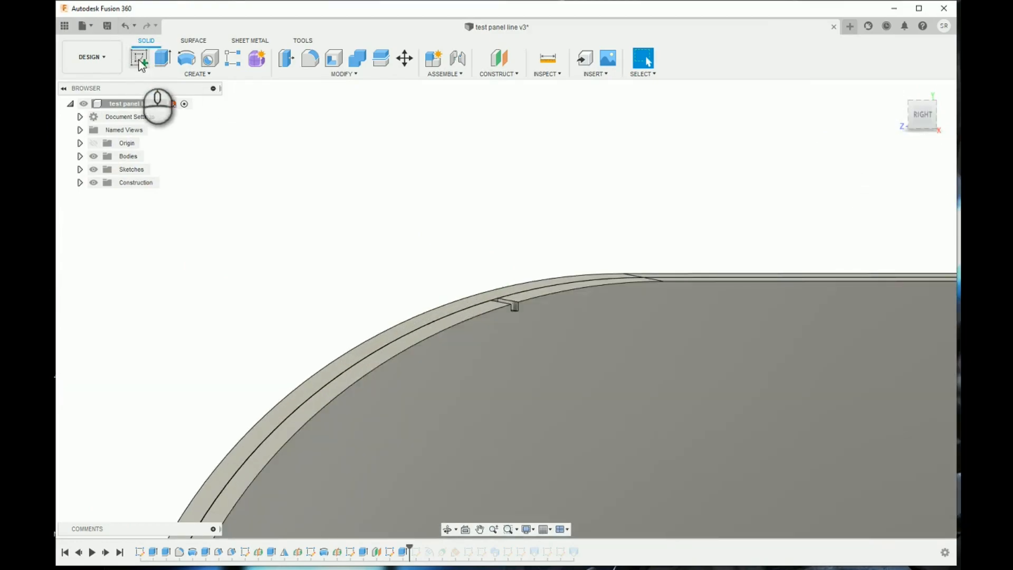
On the barrel's end face, offset the curved top edge by -0.2 mm and finish the sketch
left_click(141, 58)
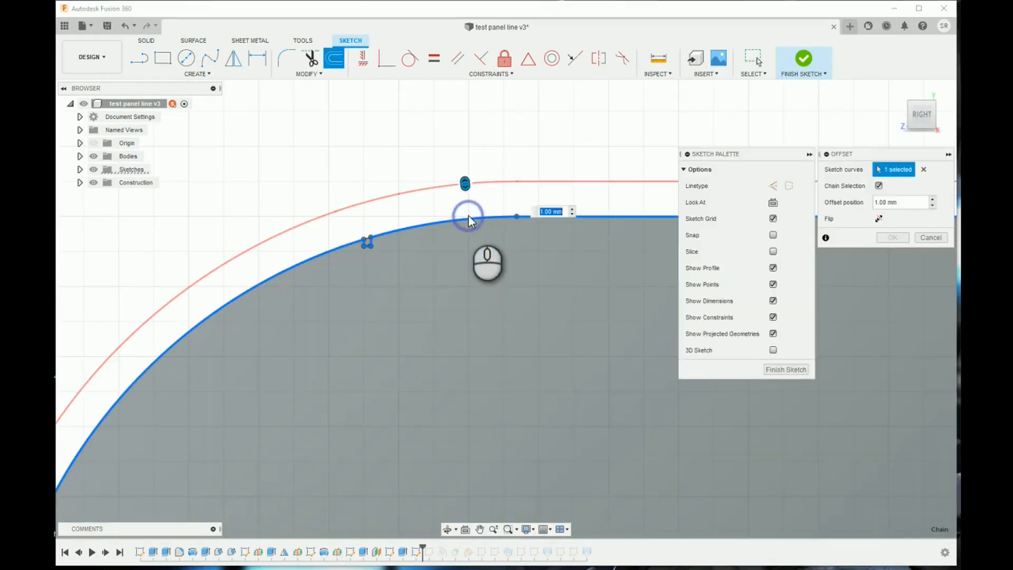
type("-0.2")
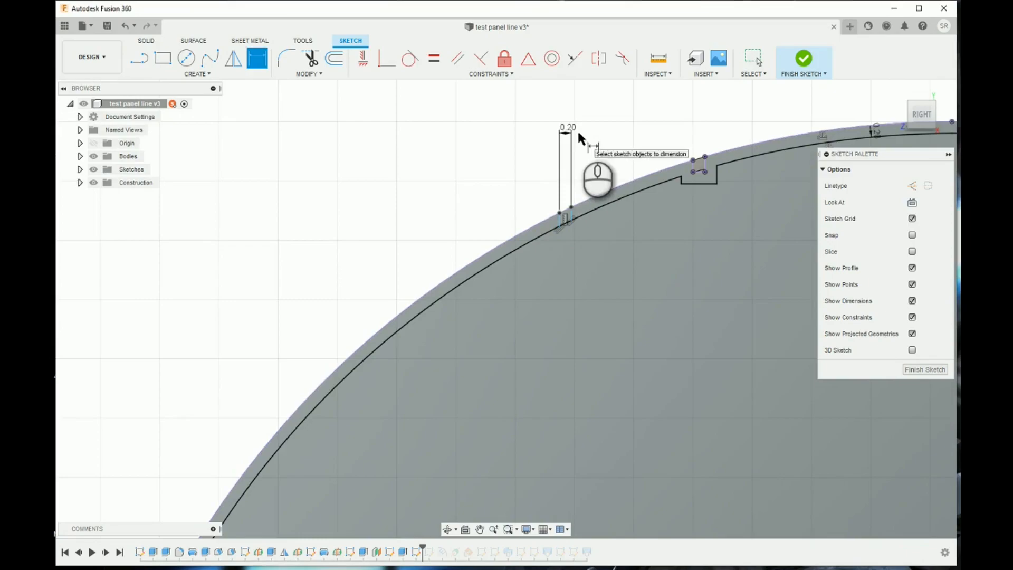
left_click(804, 58)
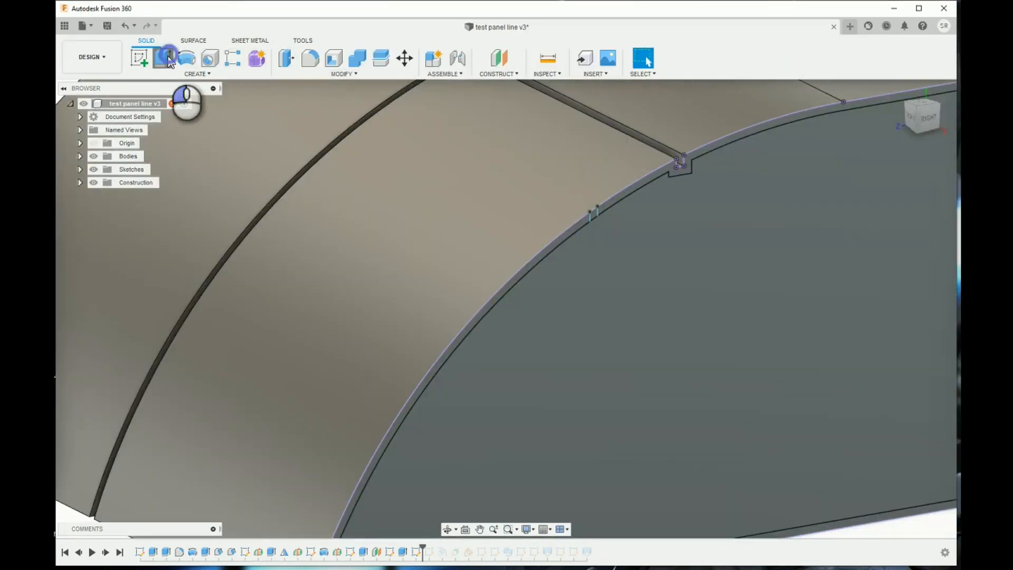
left_click(164, 57)
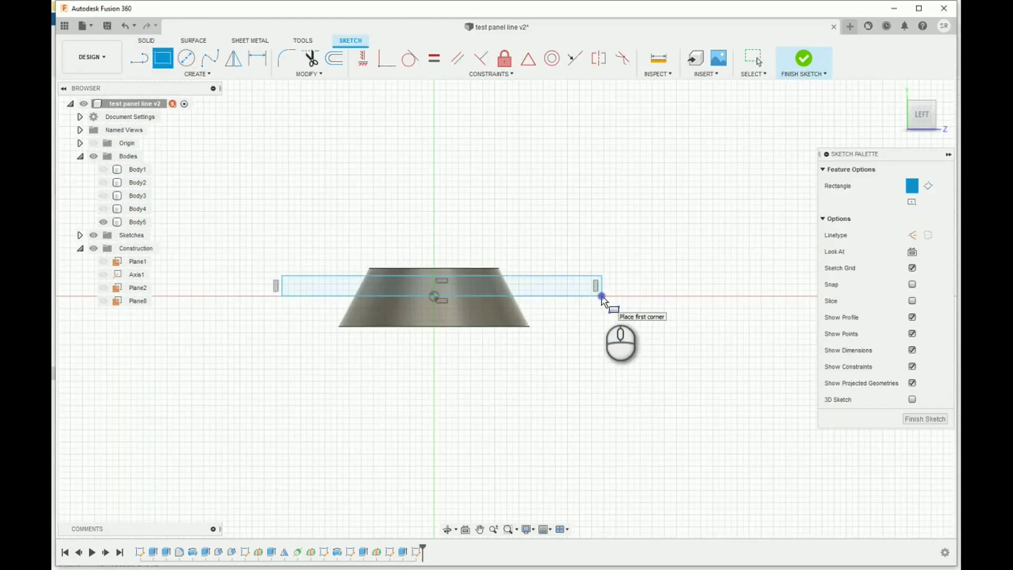
Draw a thin horizontal rectangle strip across the cone and finish the sketch
left_click(599, 297)
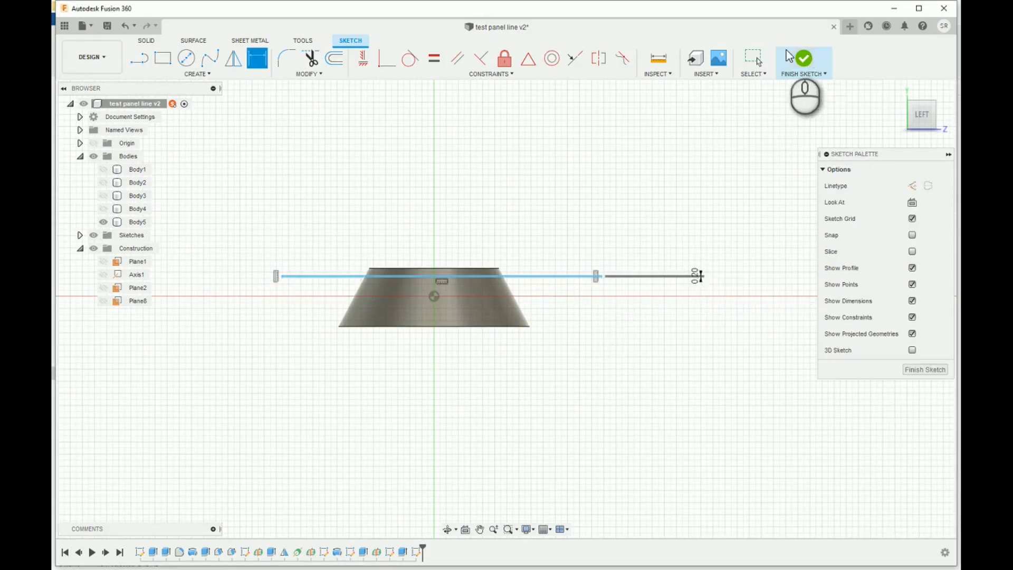
left_click(801, 55)
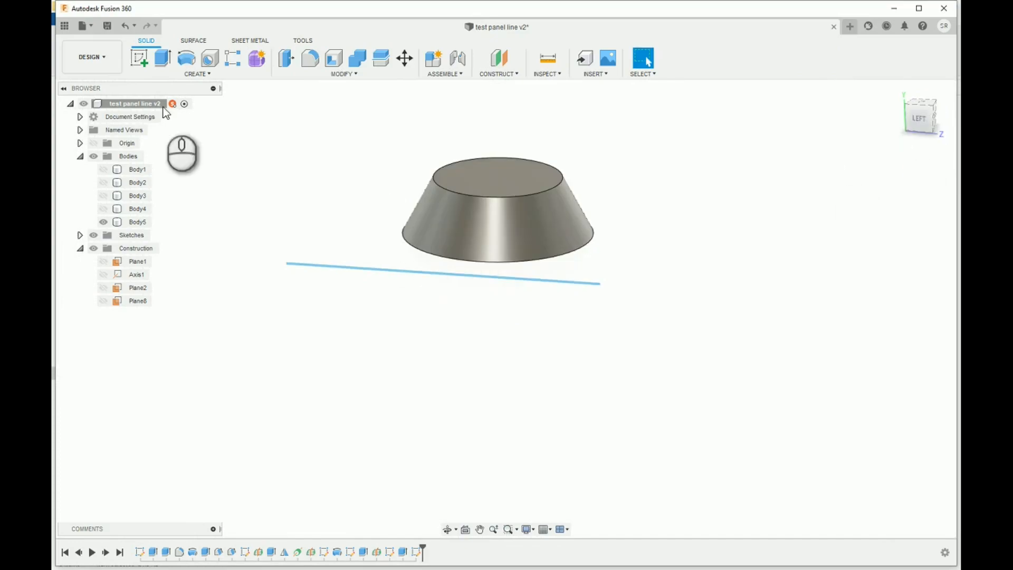
left_click(196, 73)
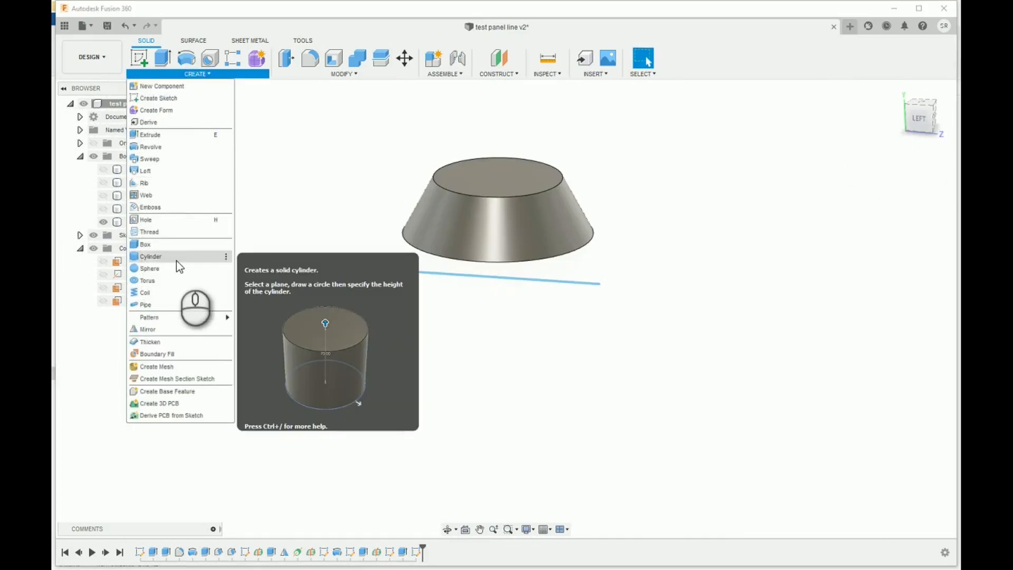
mouse_move(180, 207)
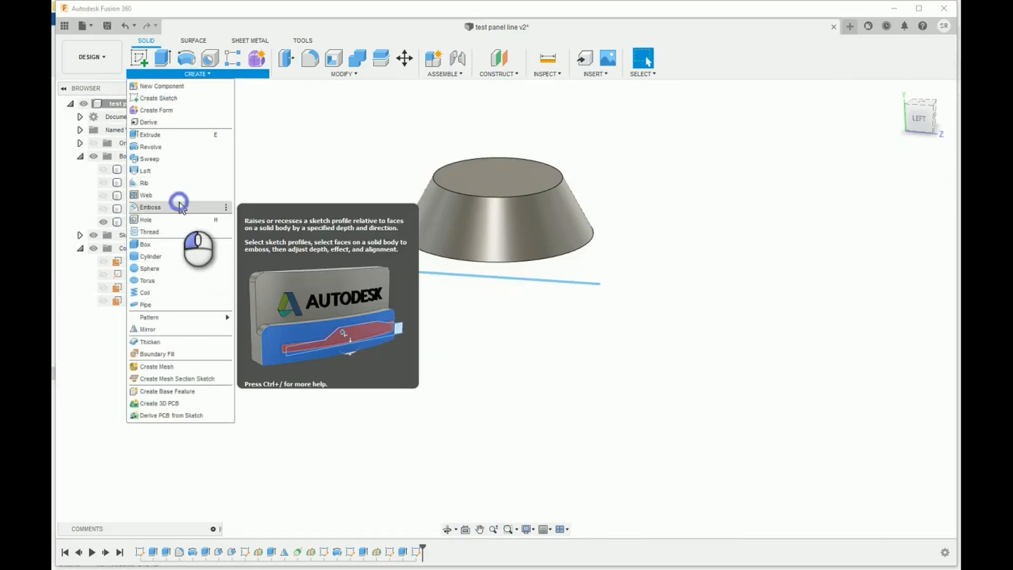
Emboss the strip onto the cone as a 0.2 mm recessed groove at zero angle
left_click(151, 206)
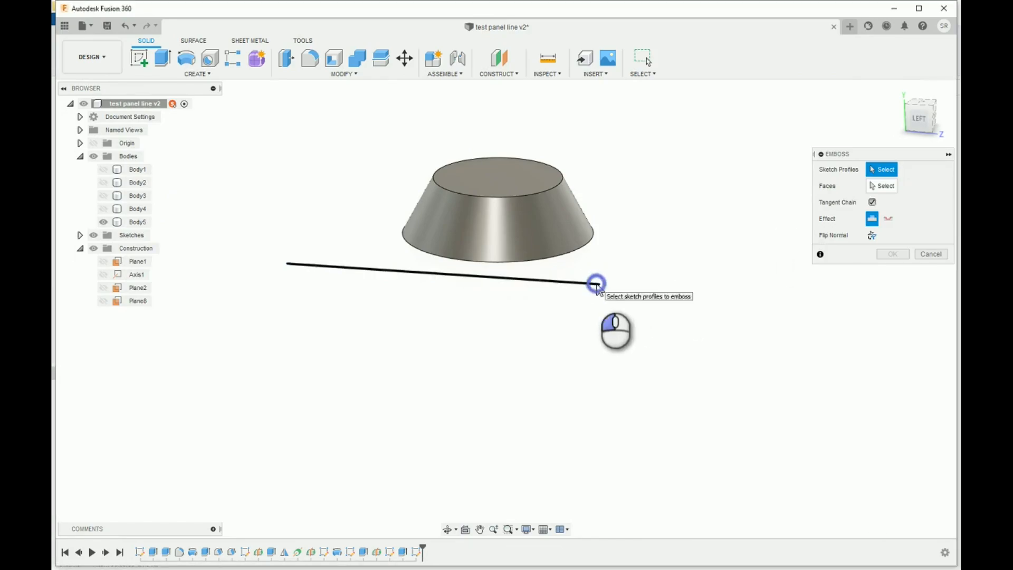
left_click(596, 282)
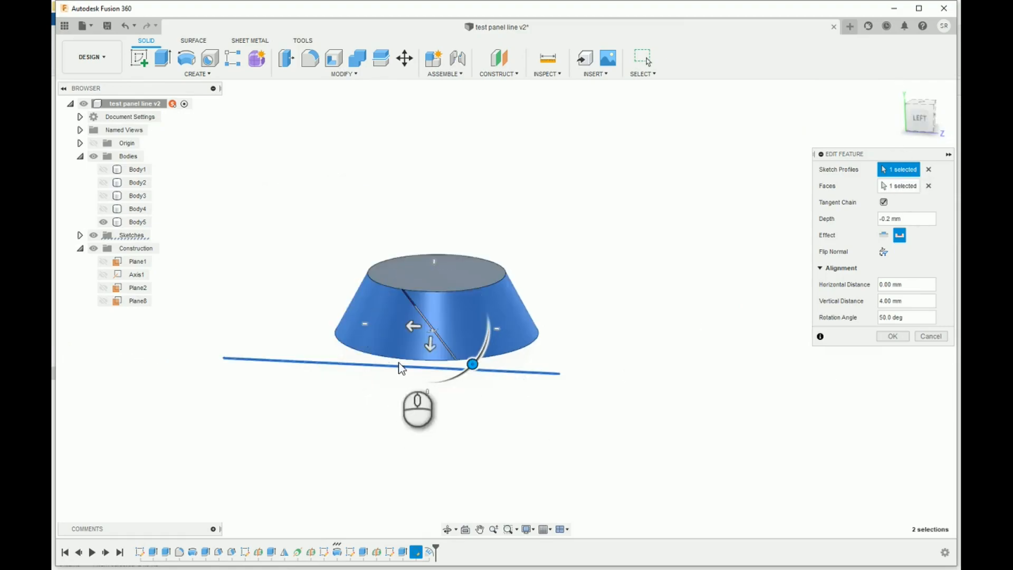
left_click_drag(473, 364, 408, 379)
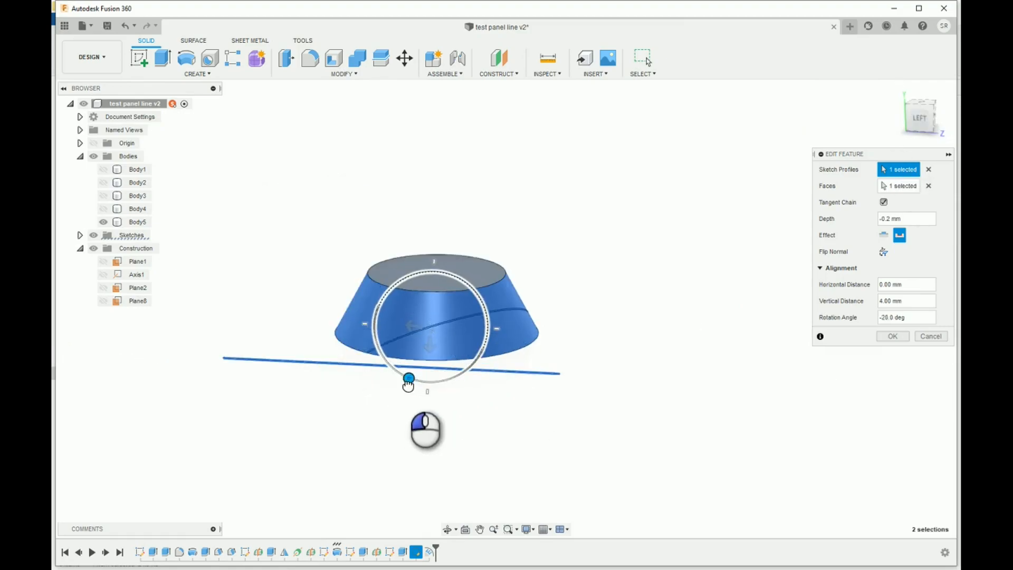
left_click_drag(408, 378, 430, 378)
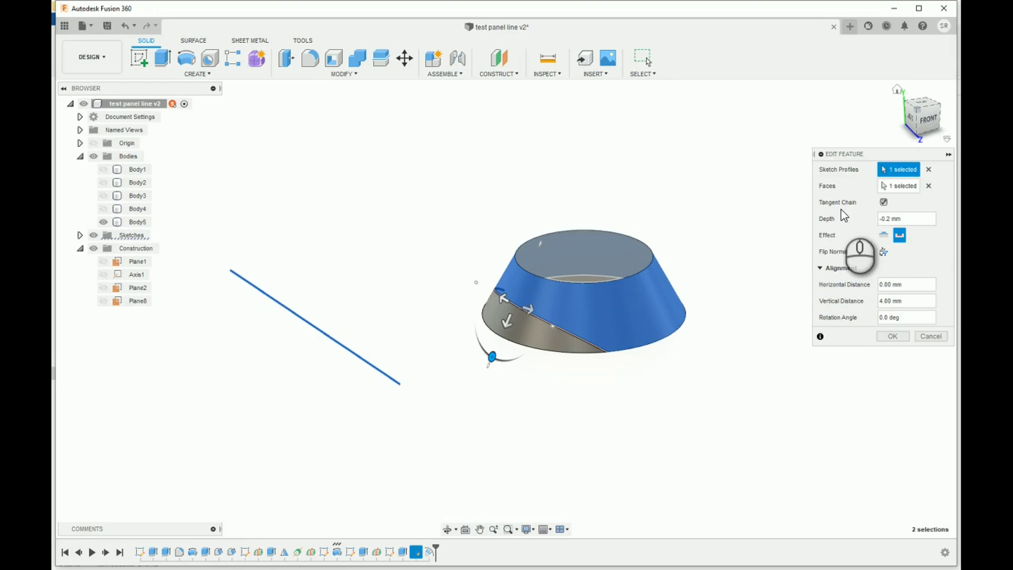
mouse_move(590, 342)
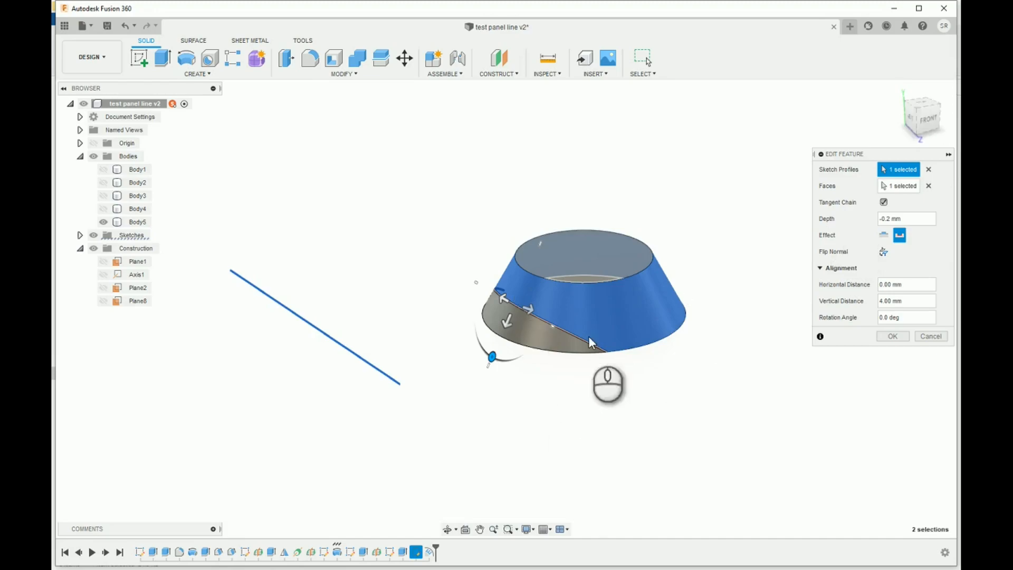
mouse_move(654, 283)
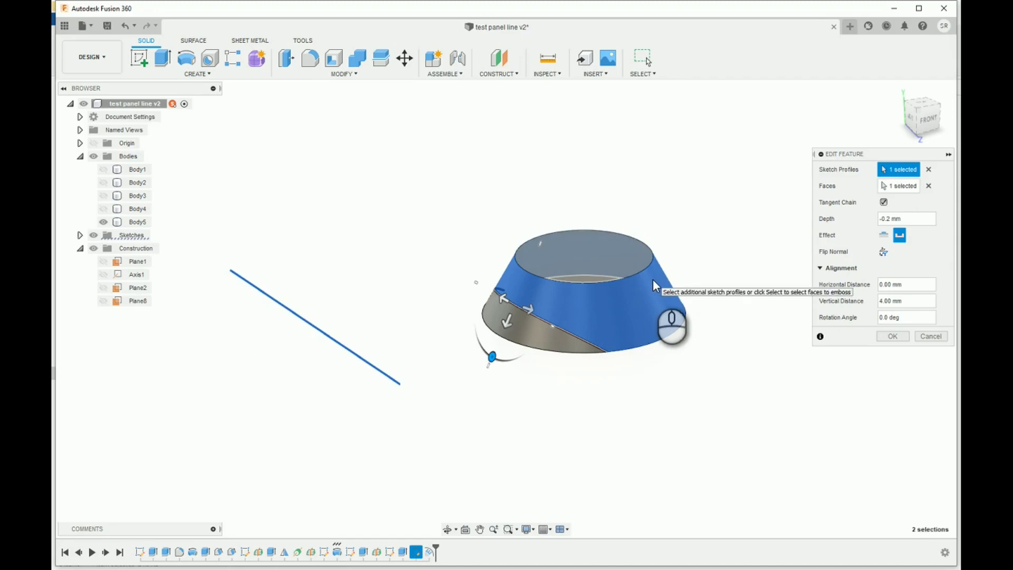
left_click(893, 336)
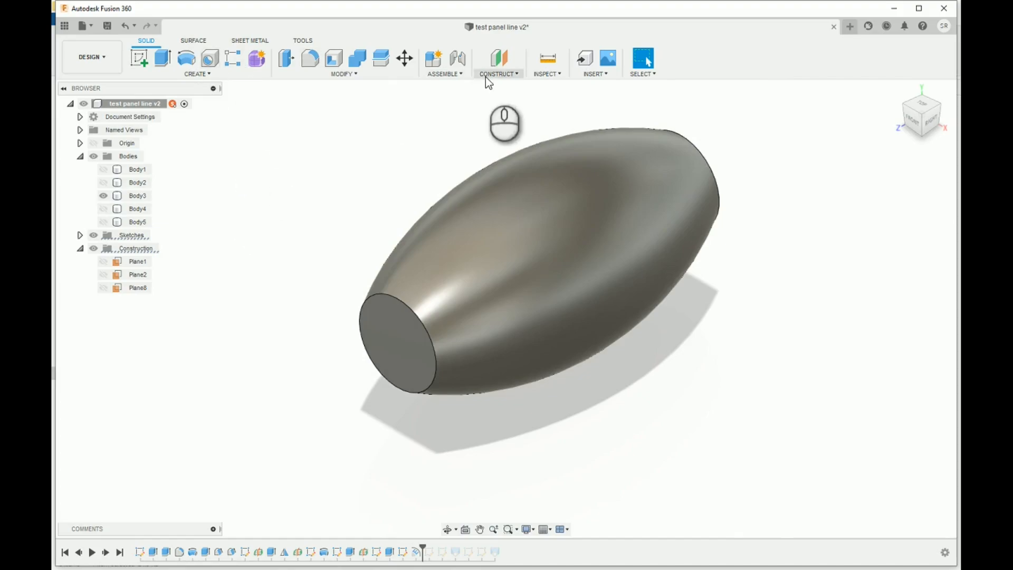
Add an axis through the barrel and a plane angled 20° around that axis
left_click(497, 59)
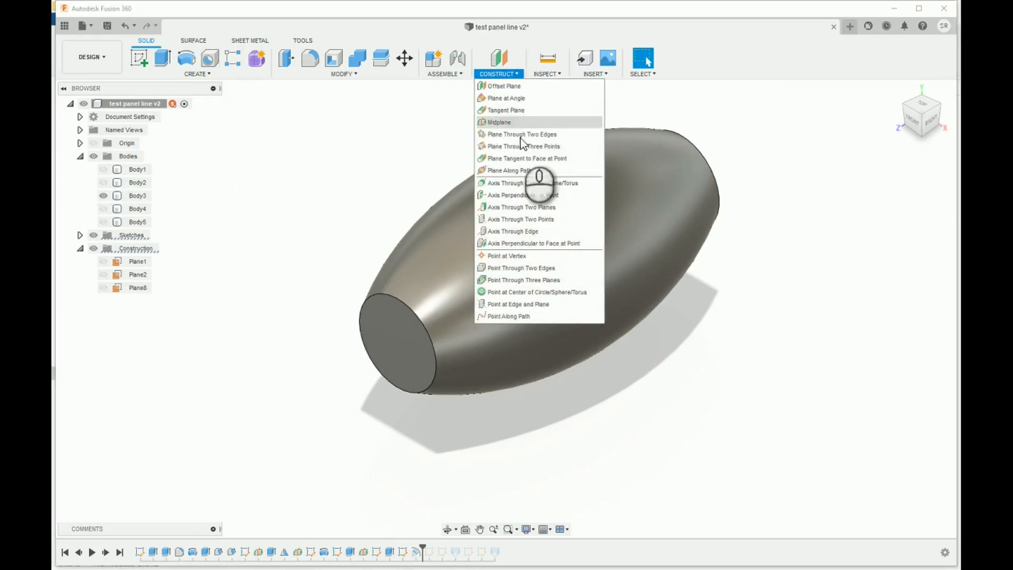
left_click(509, 183)
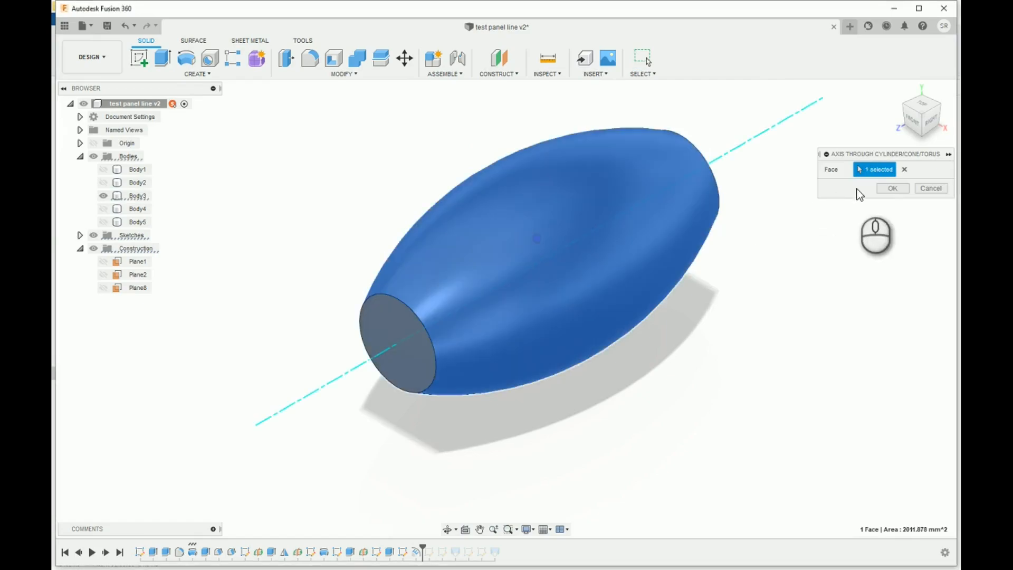
left_click(498, 59)
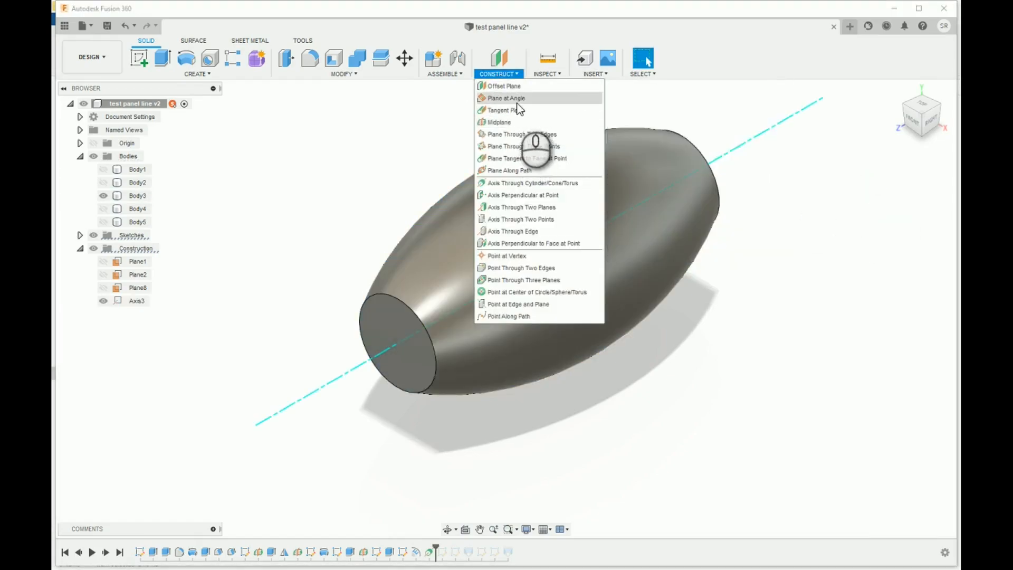
left_click(505, 98)
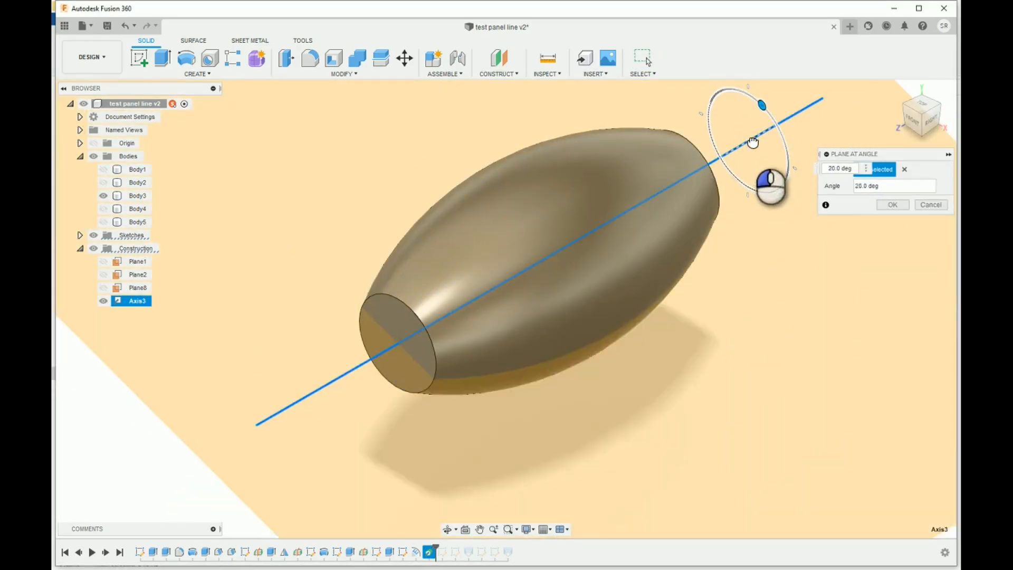
left_click(893, 205)
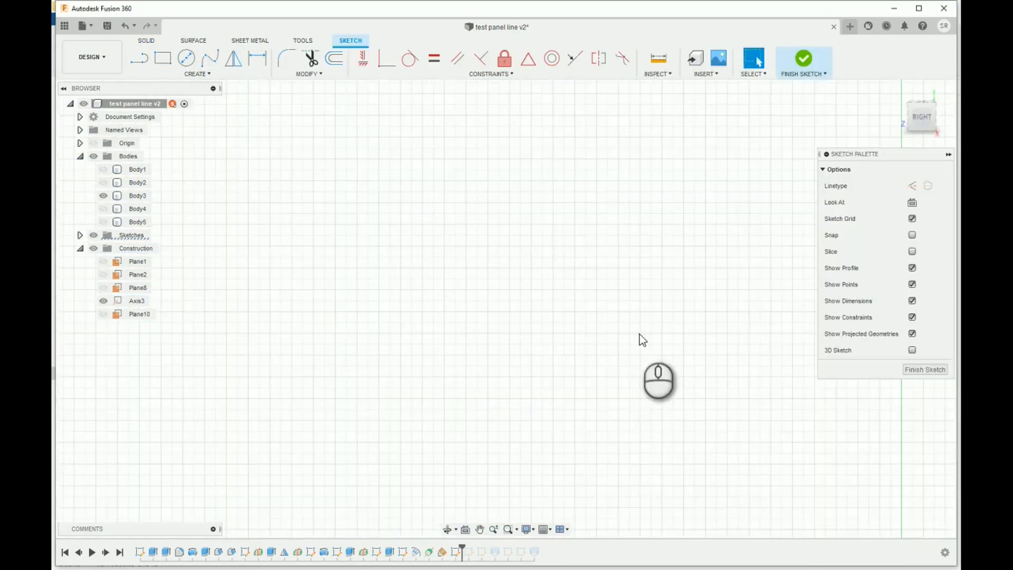
Show the barrel side-on in the Plane10 sketch, then finish that sketch
left_click(198, 73)
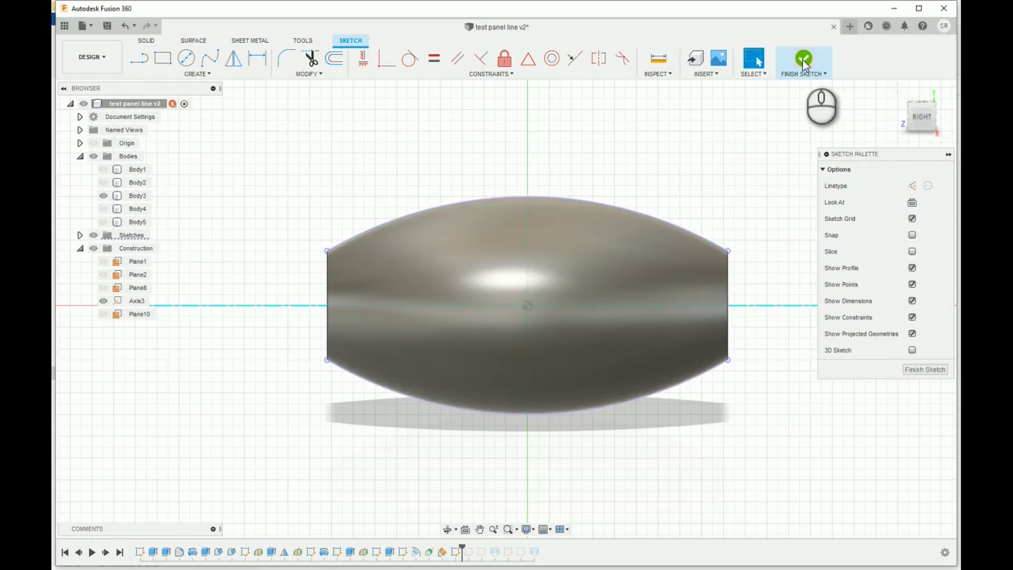
left_click(803, 57)
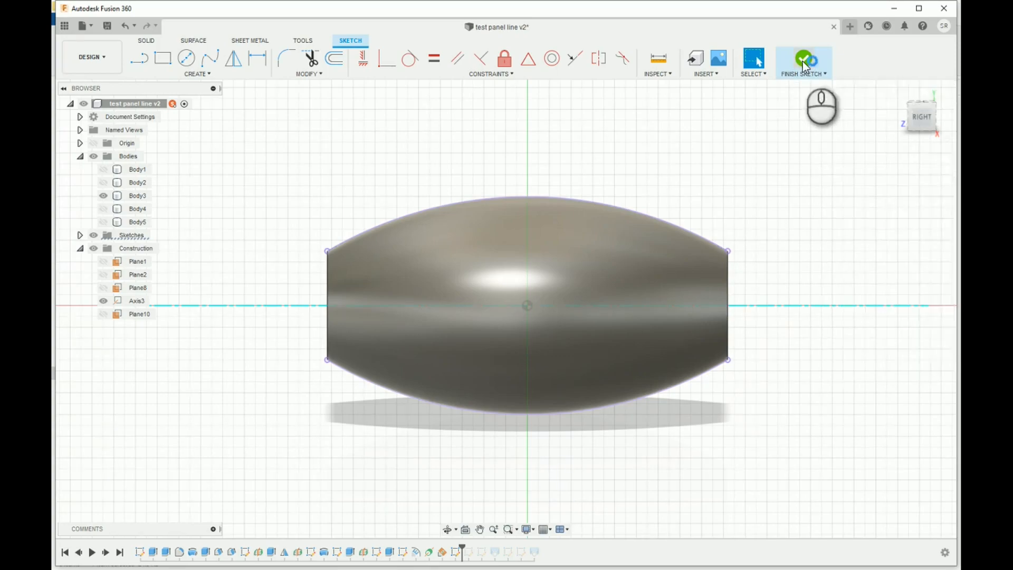
left_click(805, 58)
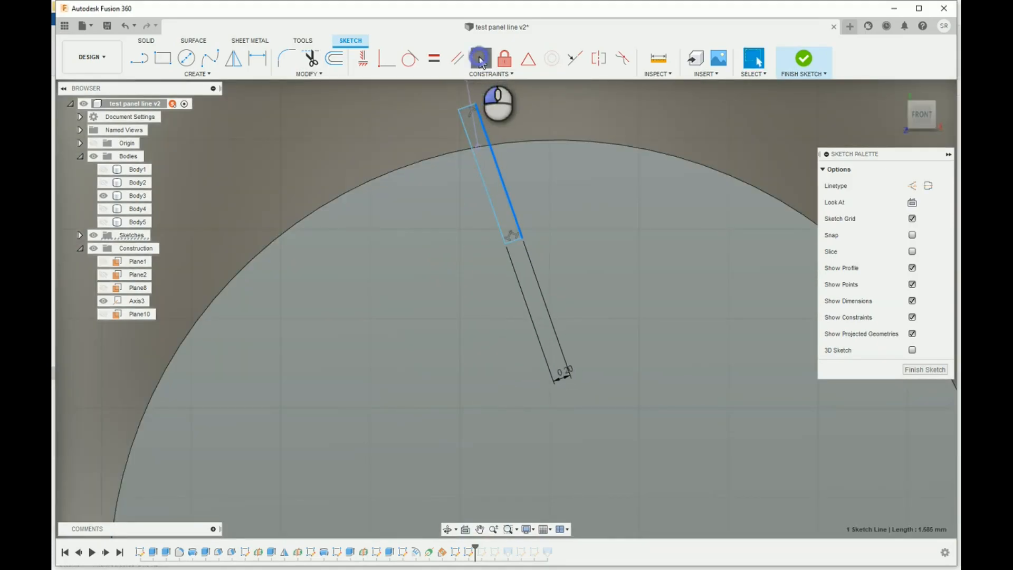
Constrain the 0.20 mm groove profile perpendicular to the end-face rim
left_click(479, 58)
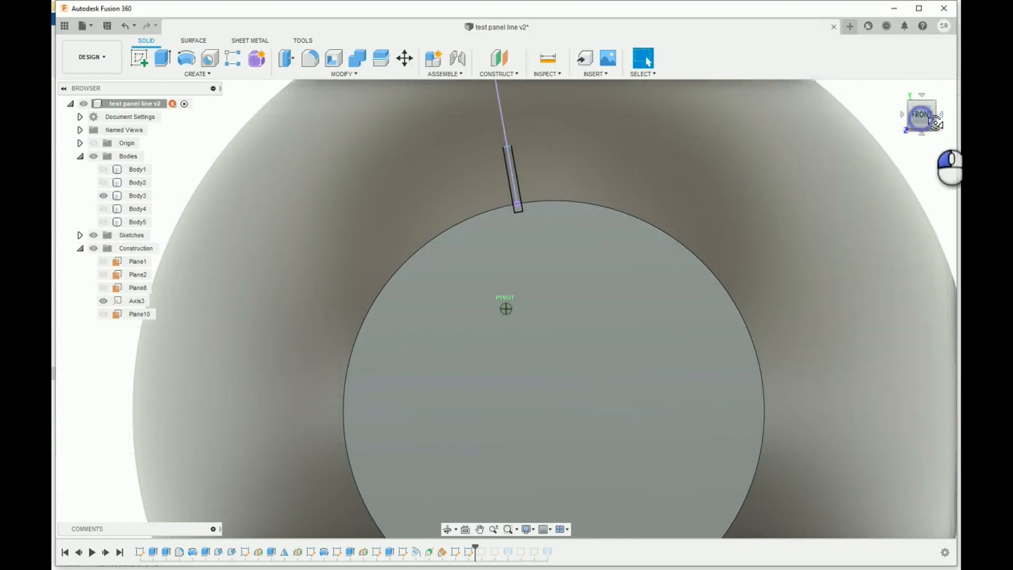
Sweep the 0.2 mm groove profile along the barrel as a cut
left_click(195, 73)
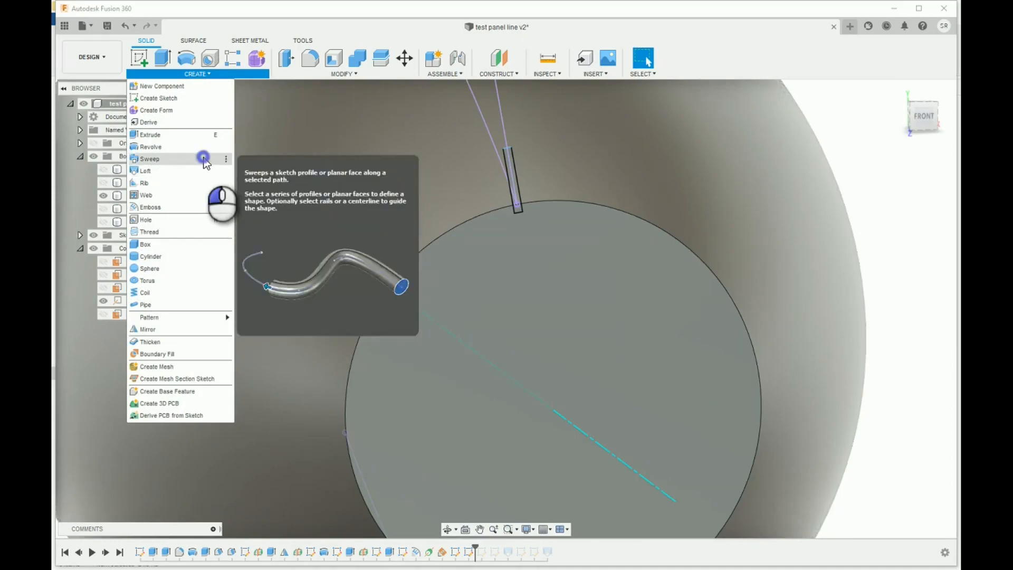
left_click(150, 159)
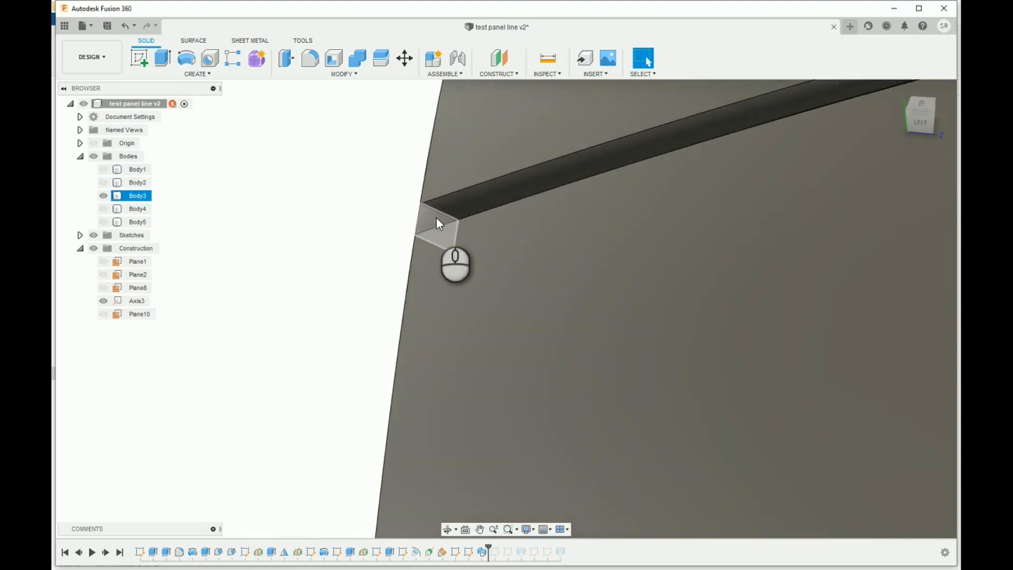
In the Left view, sketch a short arc off the barrel's end edge, then finish the sketch
left_click(285, 58)
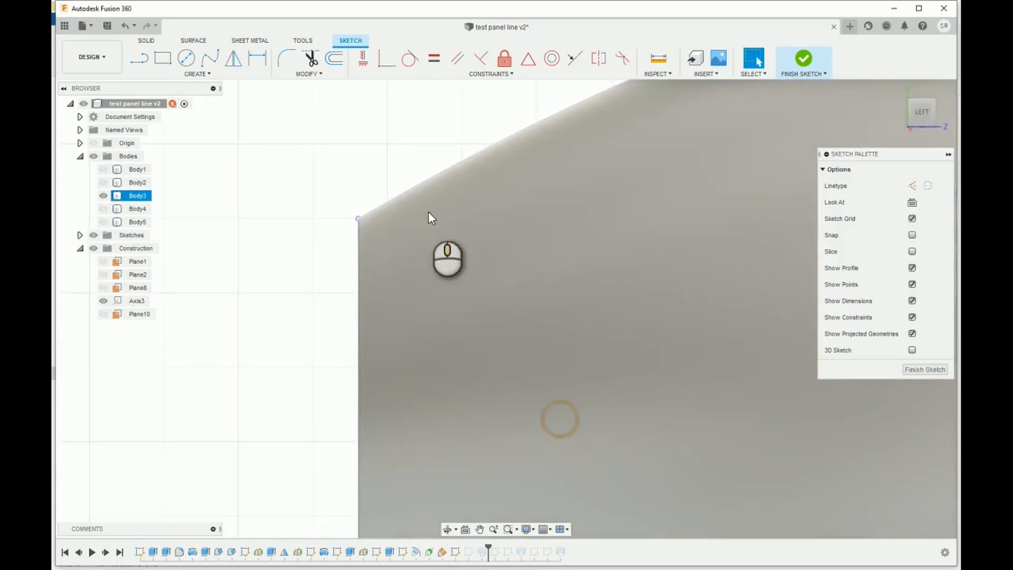
left_click(197, 74)
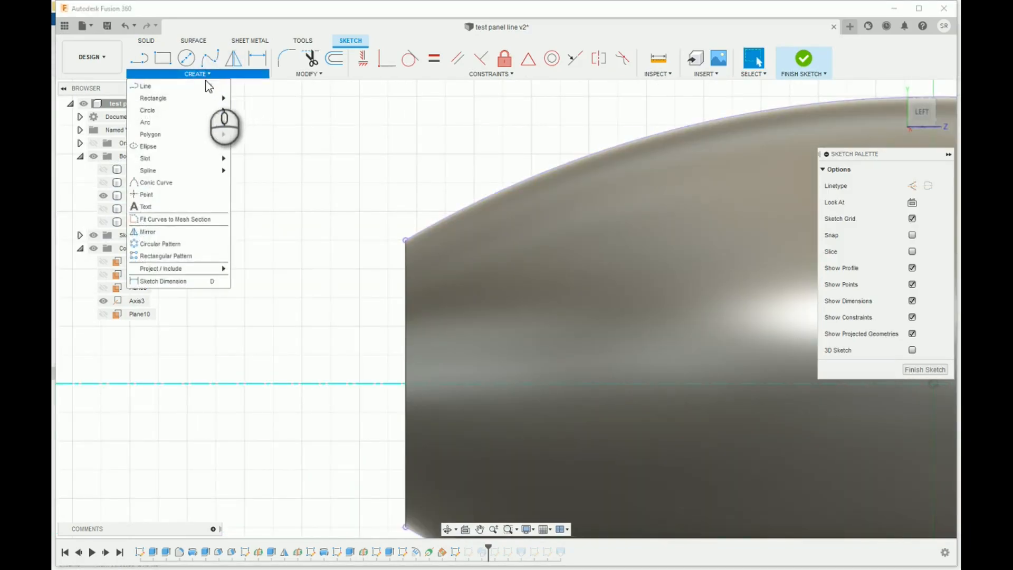
mouse_move(190, 134)
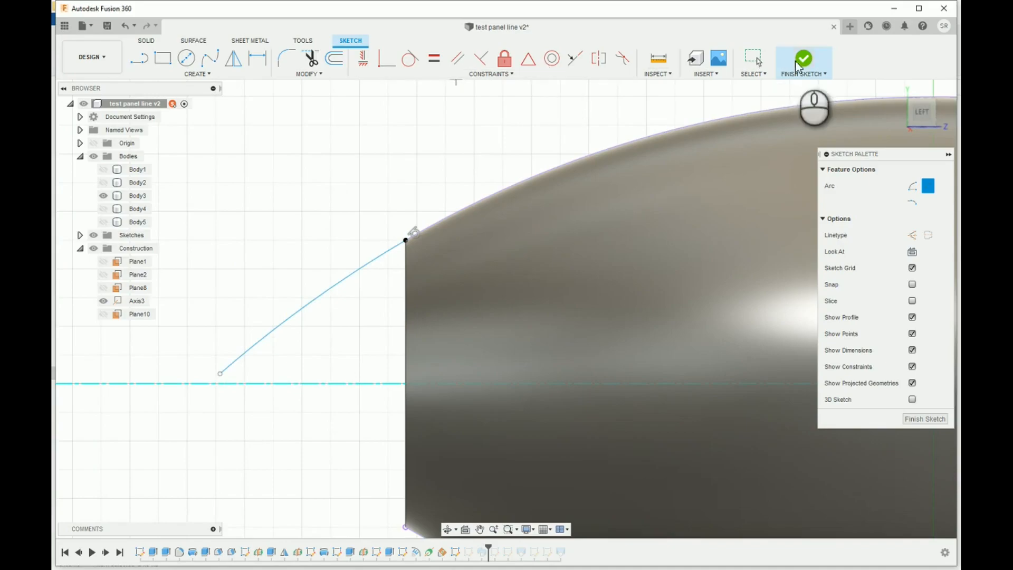
left_click(804, 57)
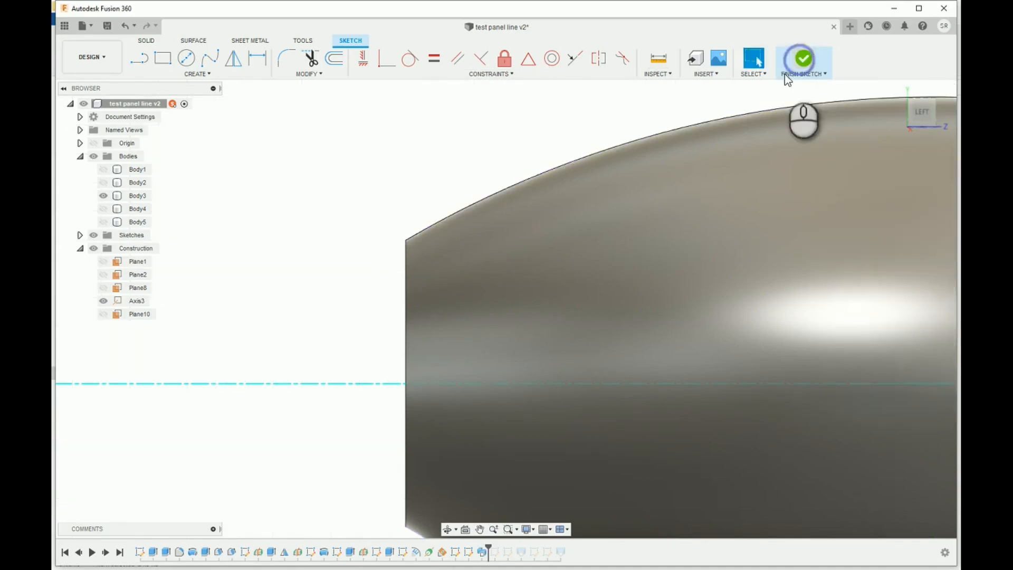
left_click(803, 56)
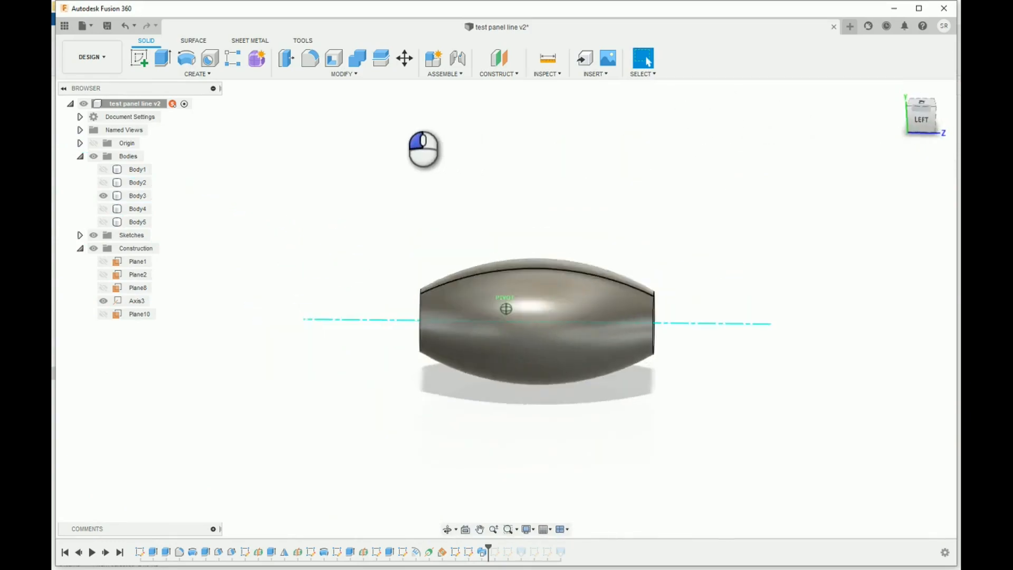
left_click_drag(423, 149, 768, 194)
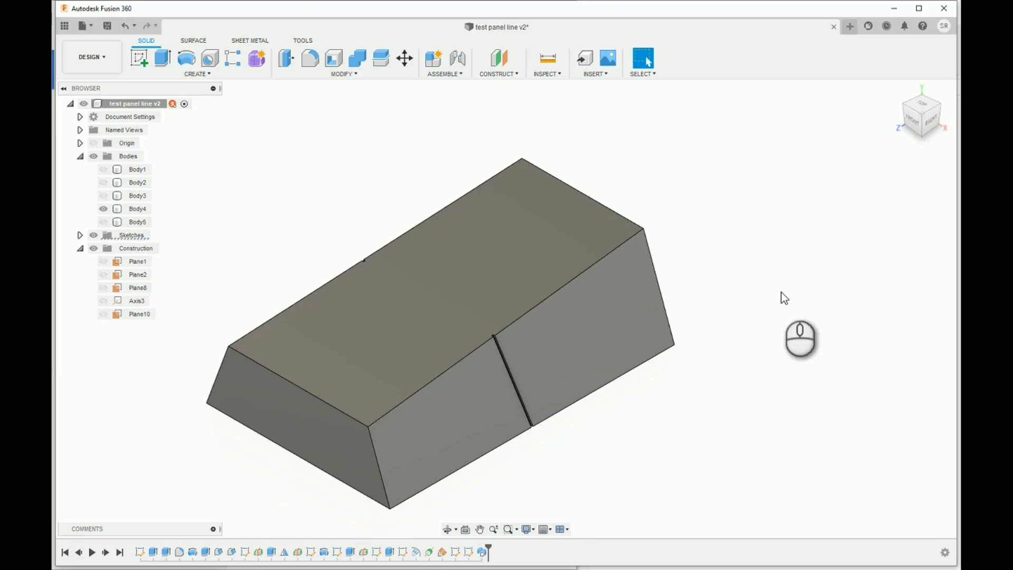
mouse_move(805, 276)
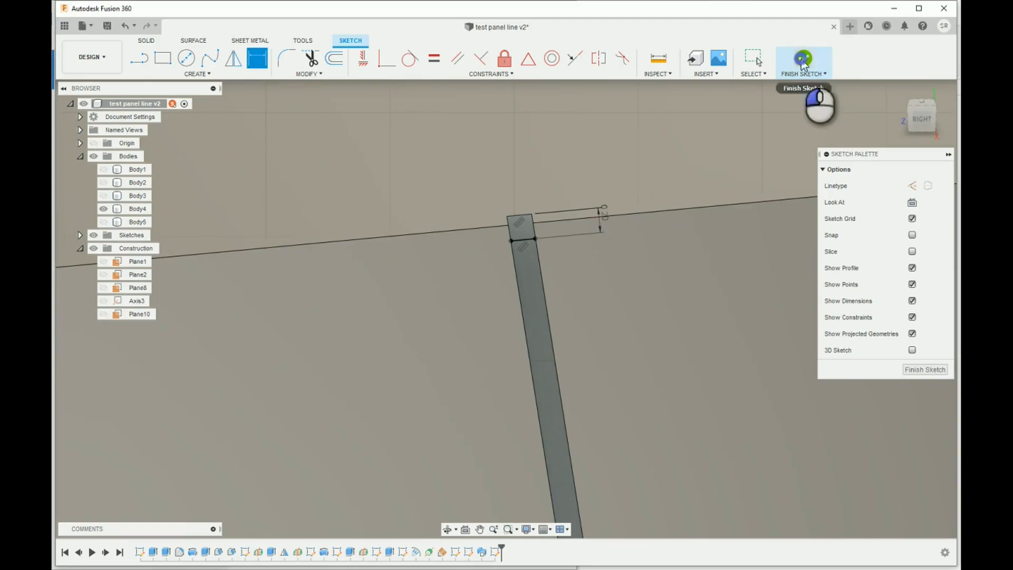
Sketch a line on the box's Left face, parallel and 0.20 mm below the top edge
left_click(803, 59)
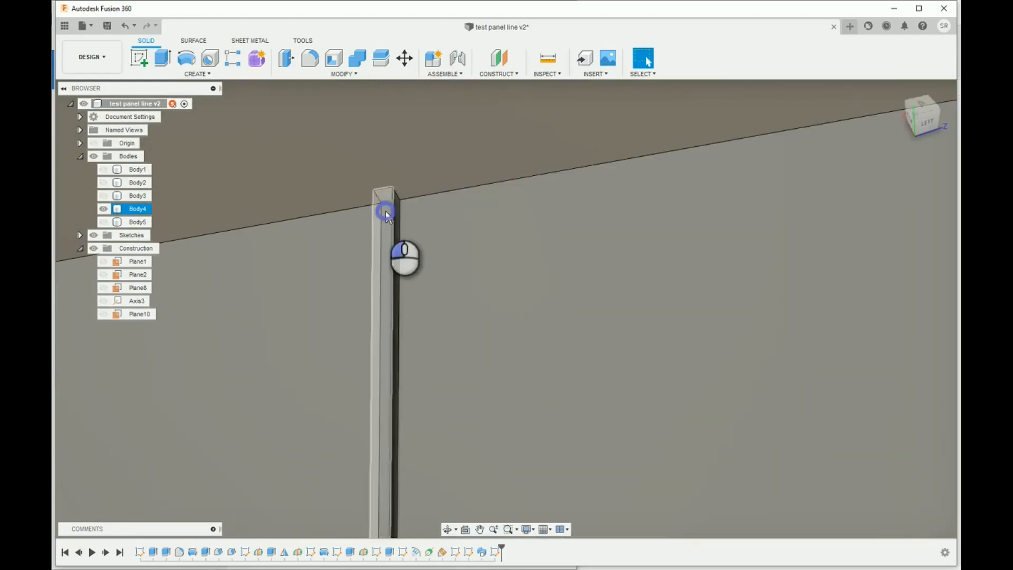
left_click(385, 212)
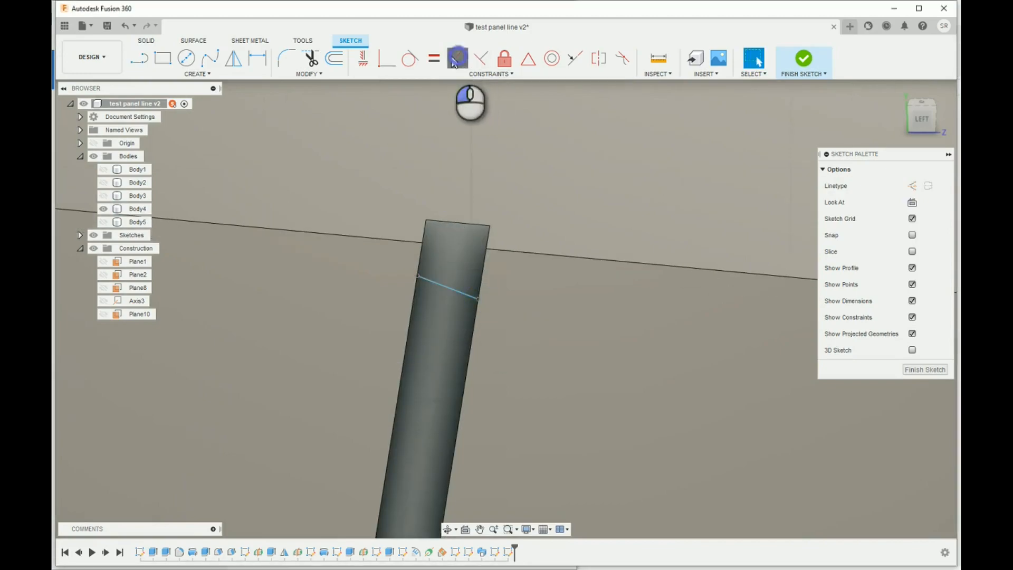
left_click(457, 58)
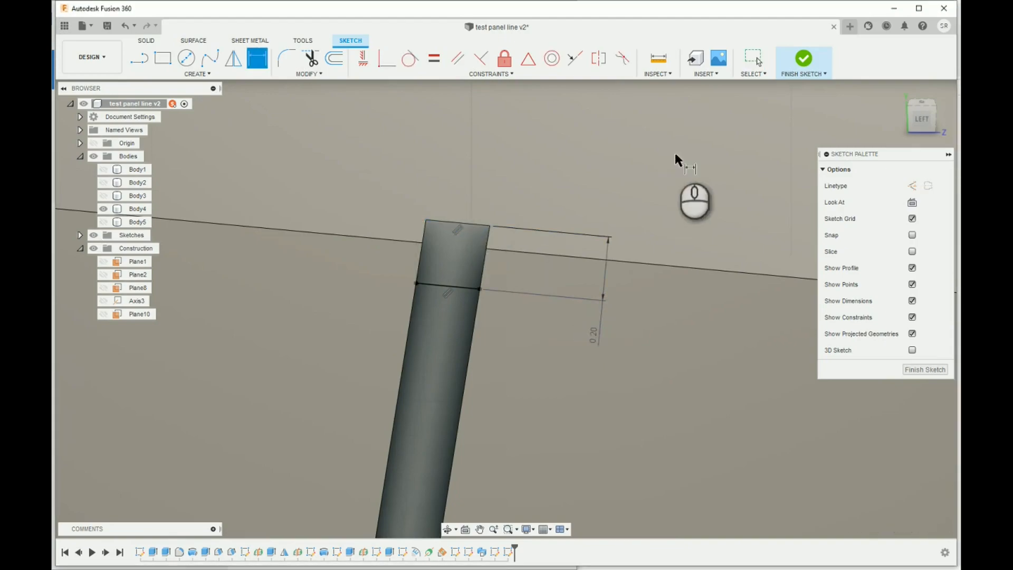
left_click(803, 58)
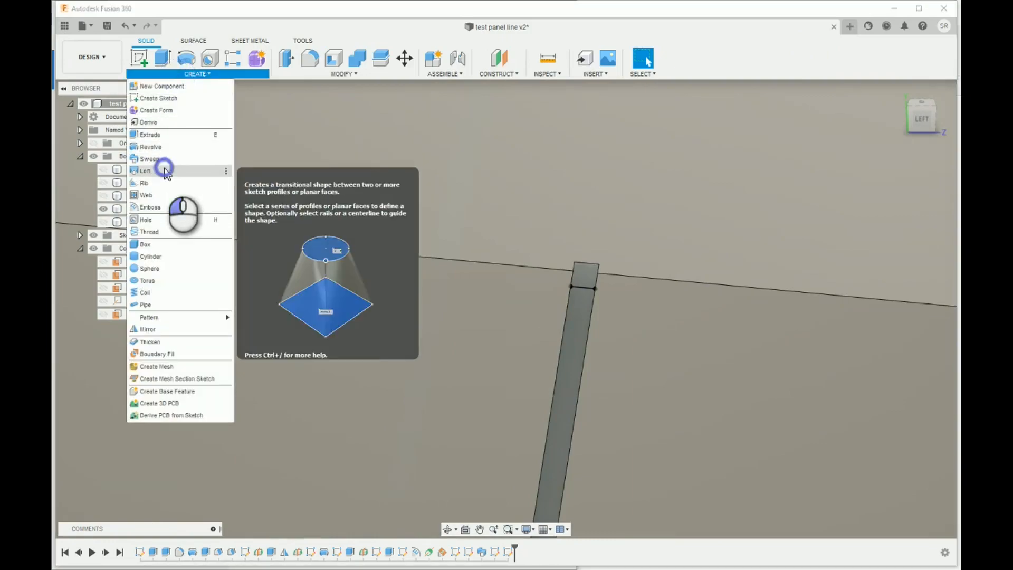
Loft from Profile 1 to Profile 2 with a Cut operation to groove across the box
left_click(146, 171)
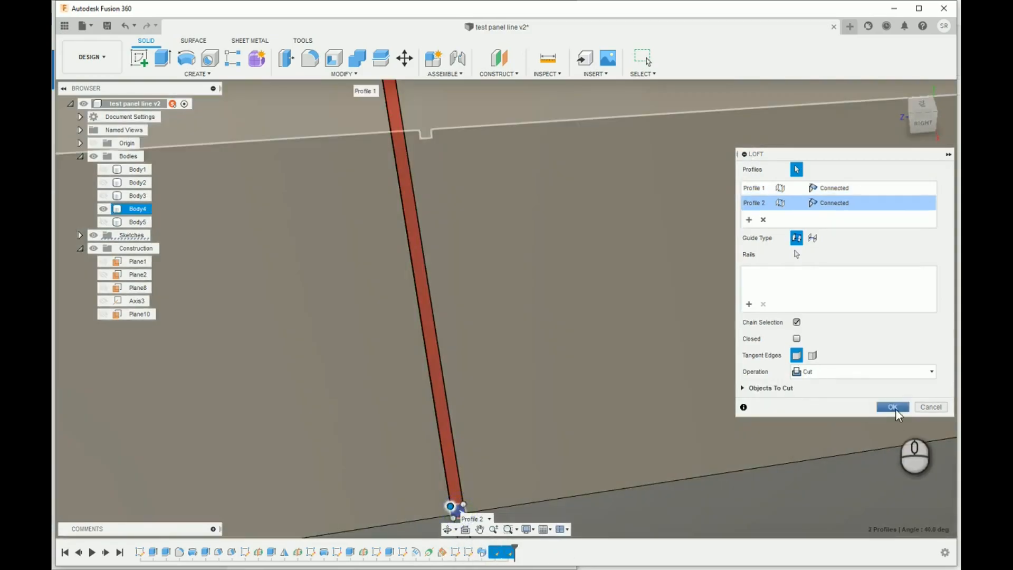
left_click(892, 407)
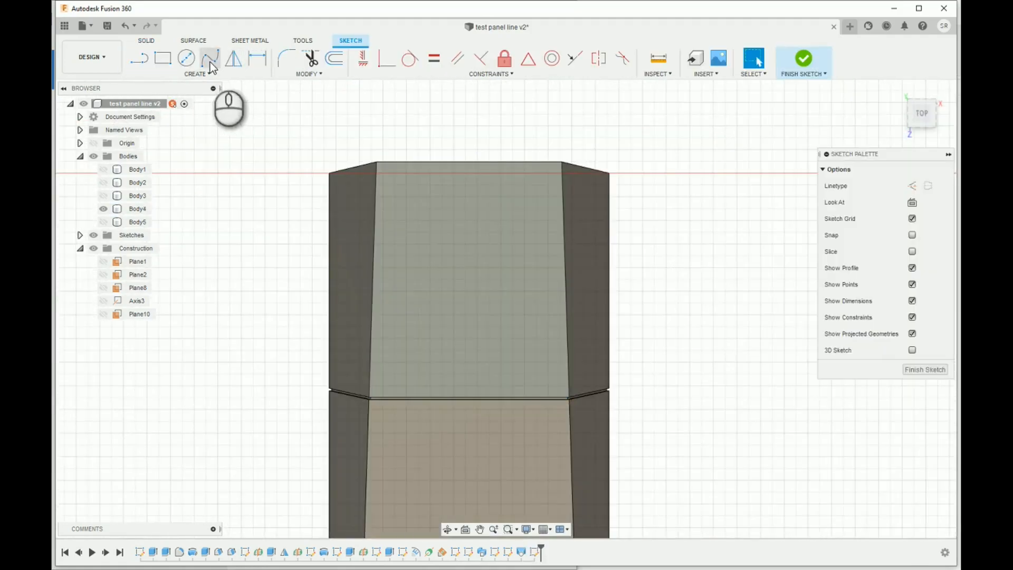
Sketch a 2-point rectangle on the box's bottom face and select it as loft Profile 1
left_click(186, 57)
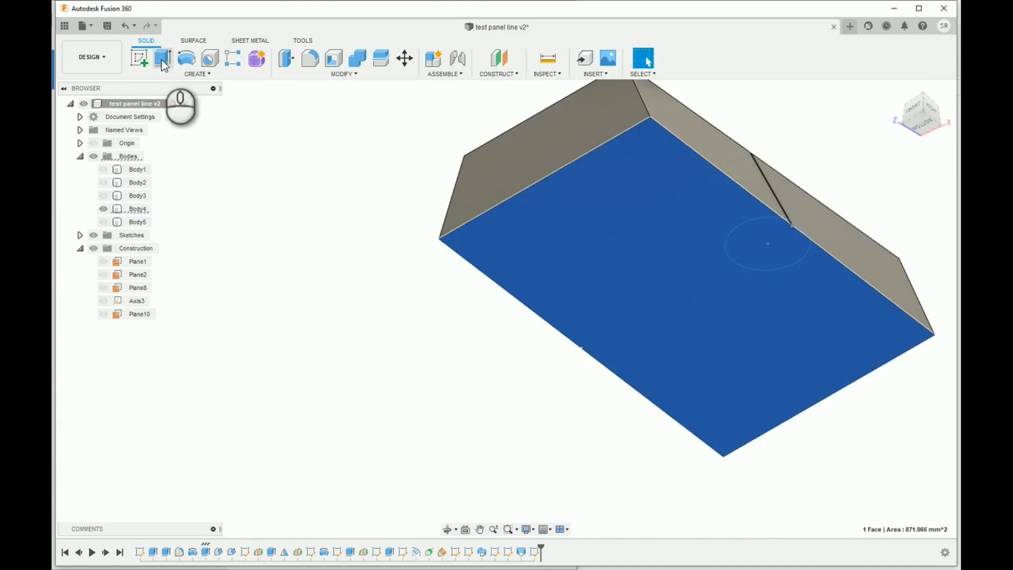
left_click(153, 57)
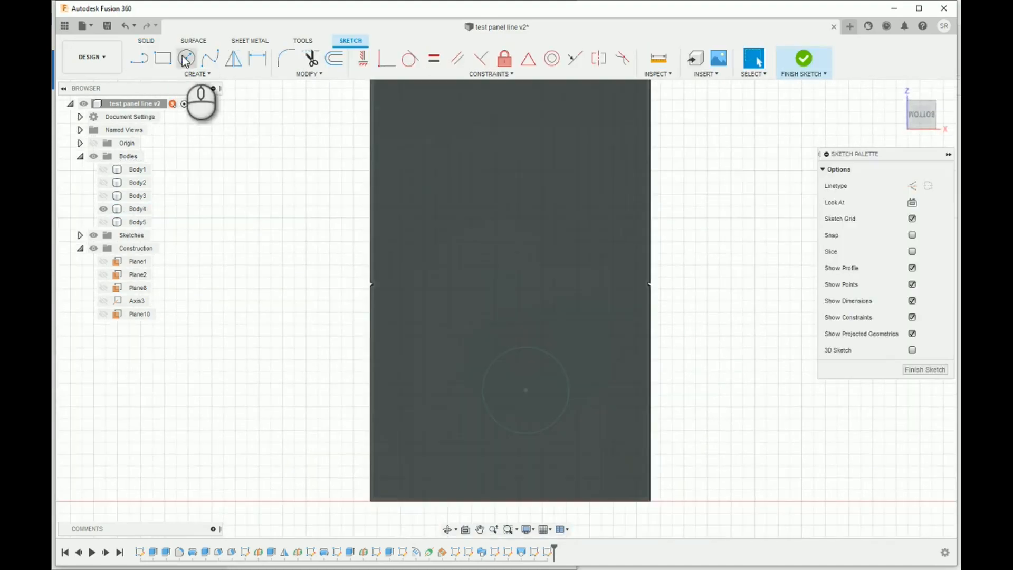
left_click(162, 57)
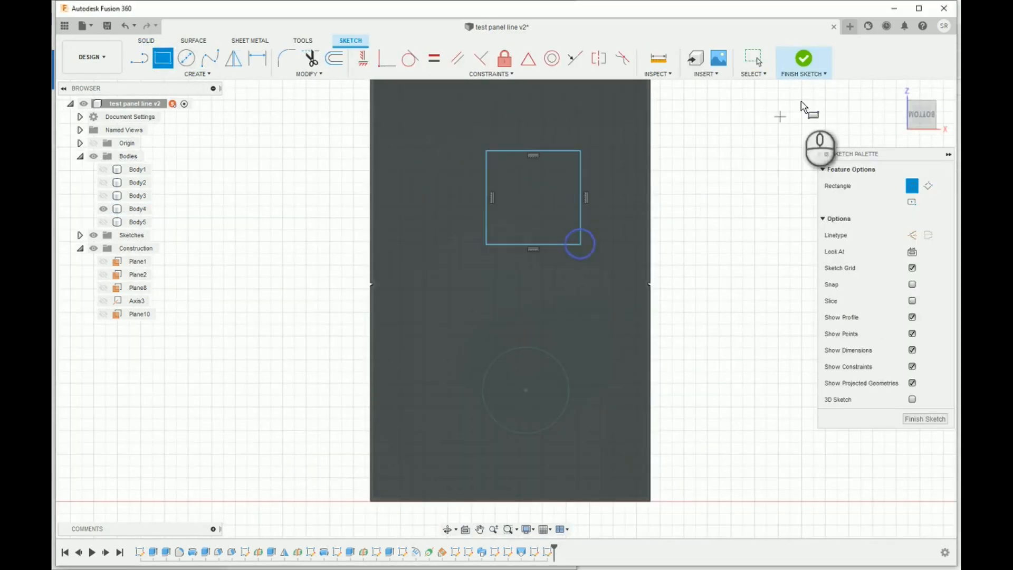
left_click(803, 57)
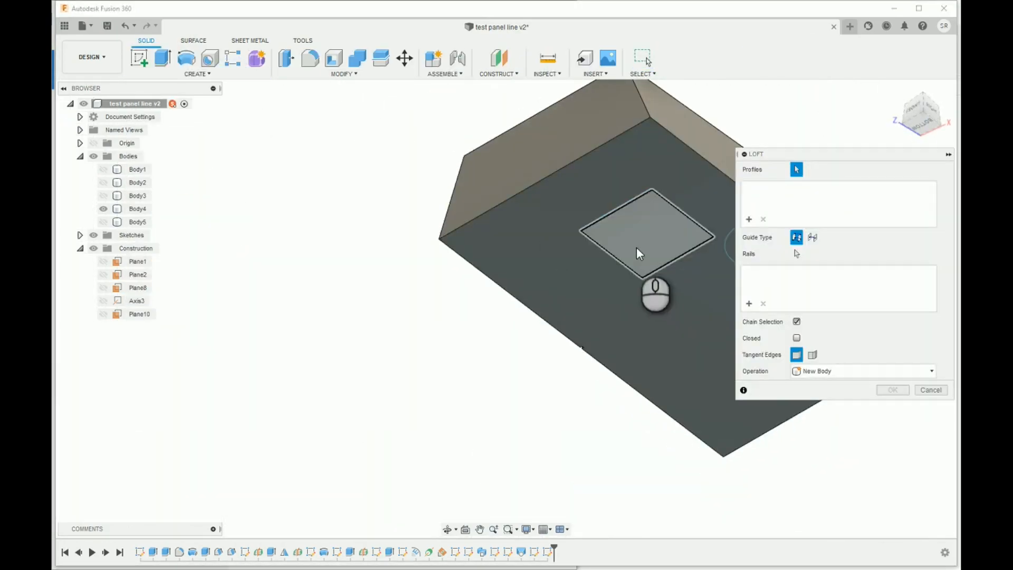
left_click(638, 252)
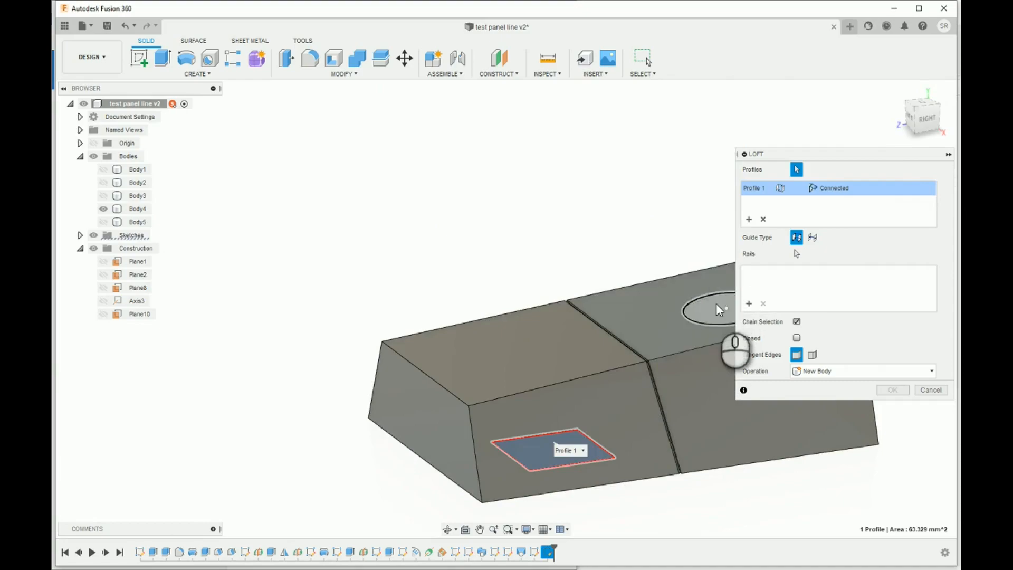